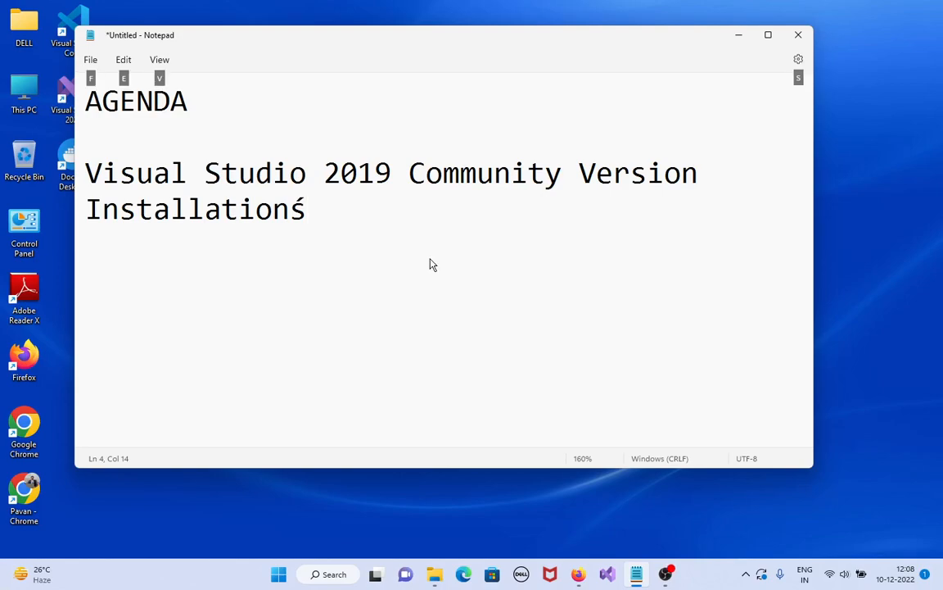
mouse_move(355, 201)
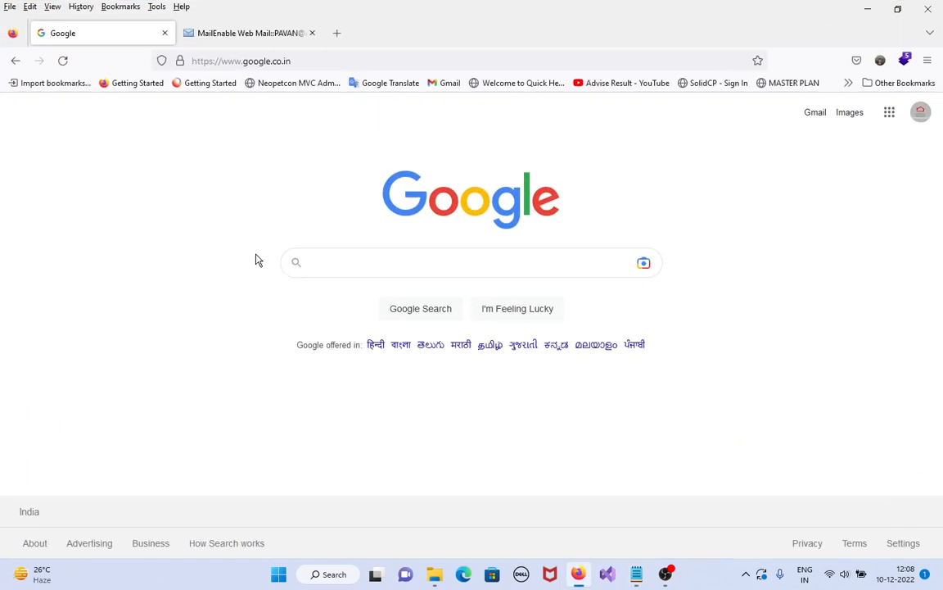
Search Google for 'visual studio 2019' and open the Download Visual Studio result in a new tab.
left_click(472, 262)
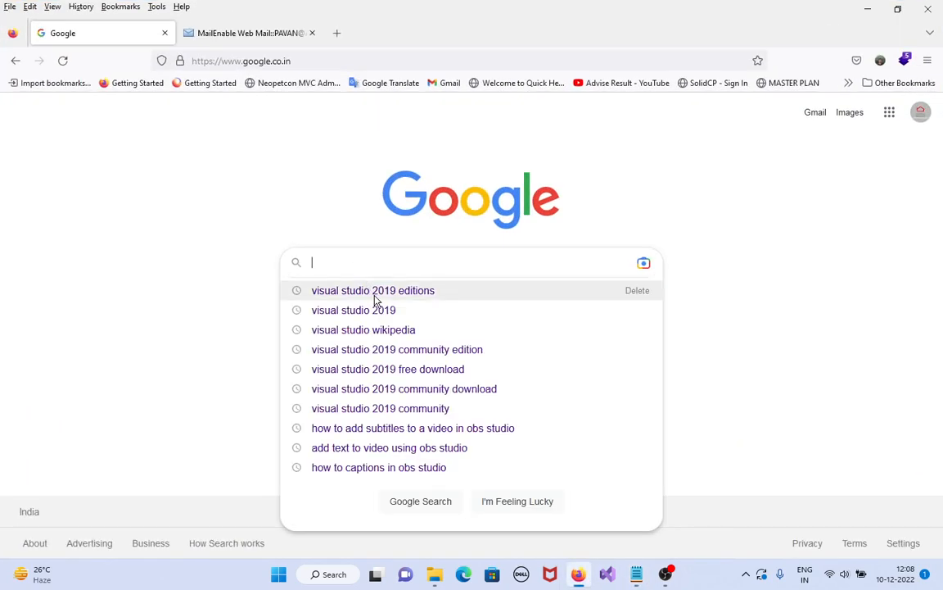
mouse_move(376, 308)
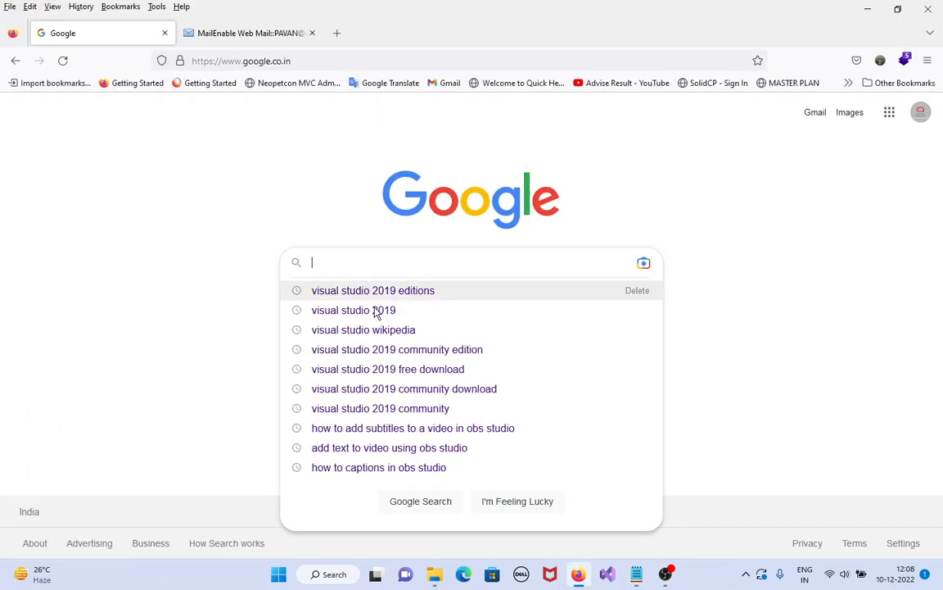
left_click(354, 310)
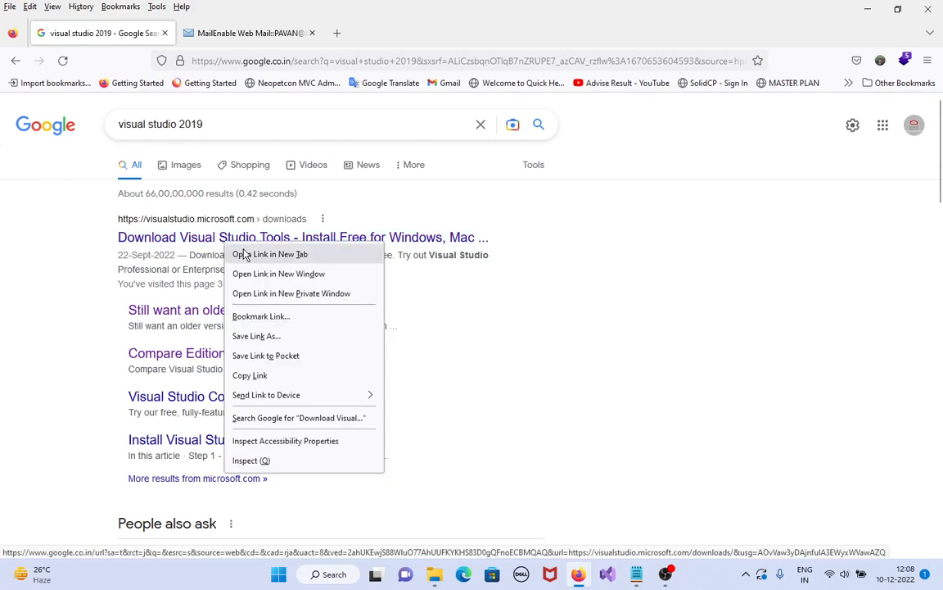
left_click(270, 254)
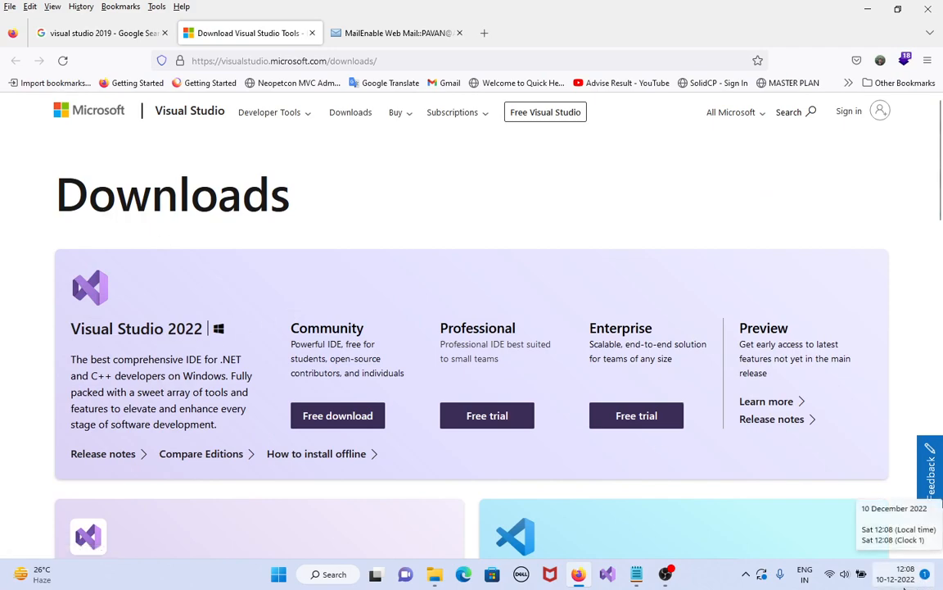
mouse_move(327, 328)
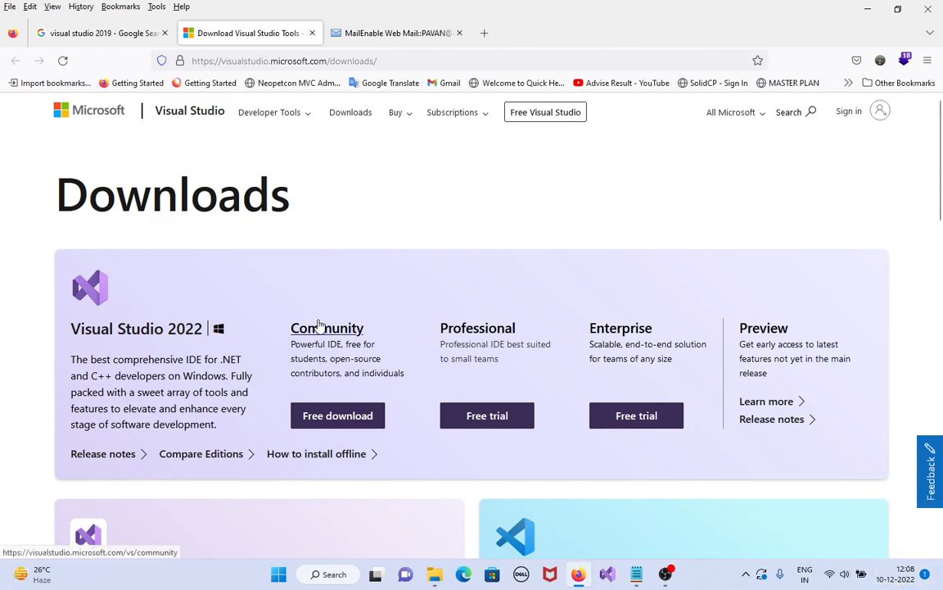
scroll("down", 3)
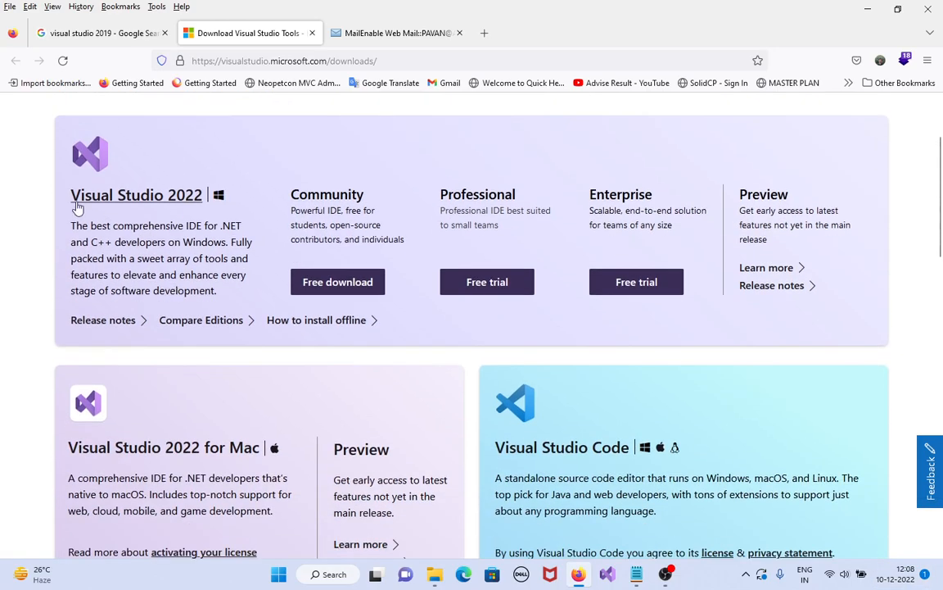
scroll("down", 3)
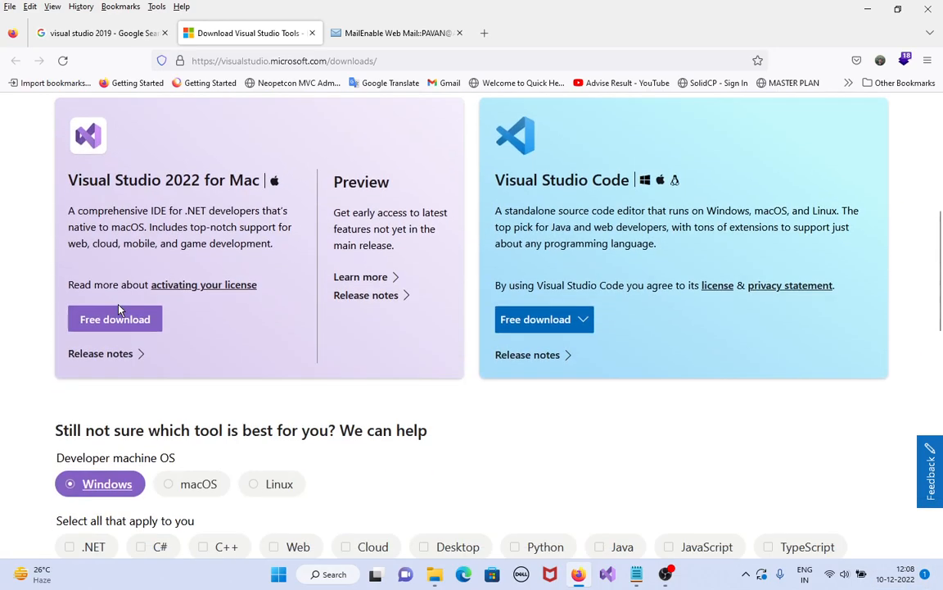
scroll("down", 3)
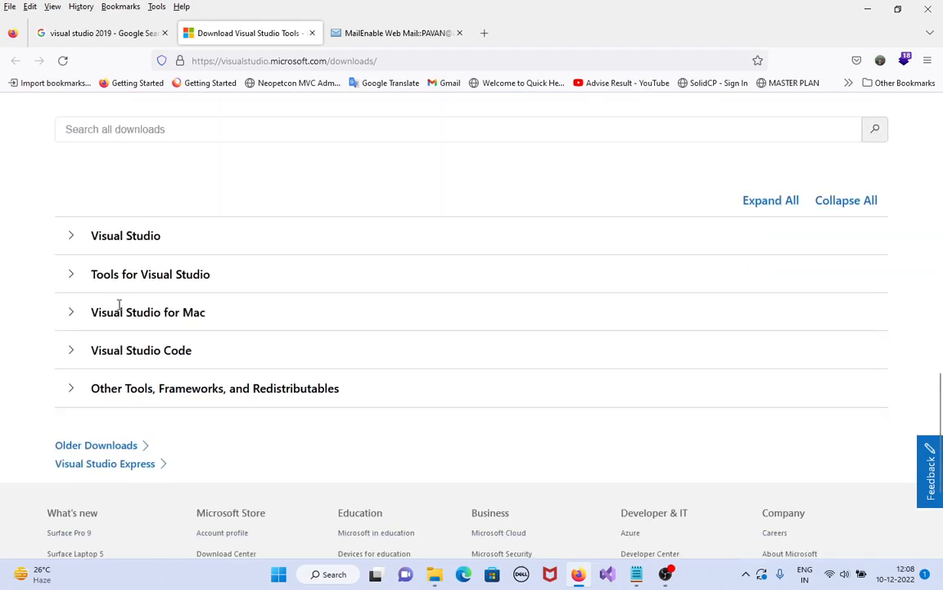
scroll("up", 3)
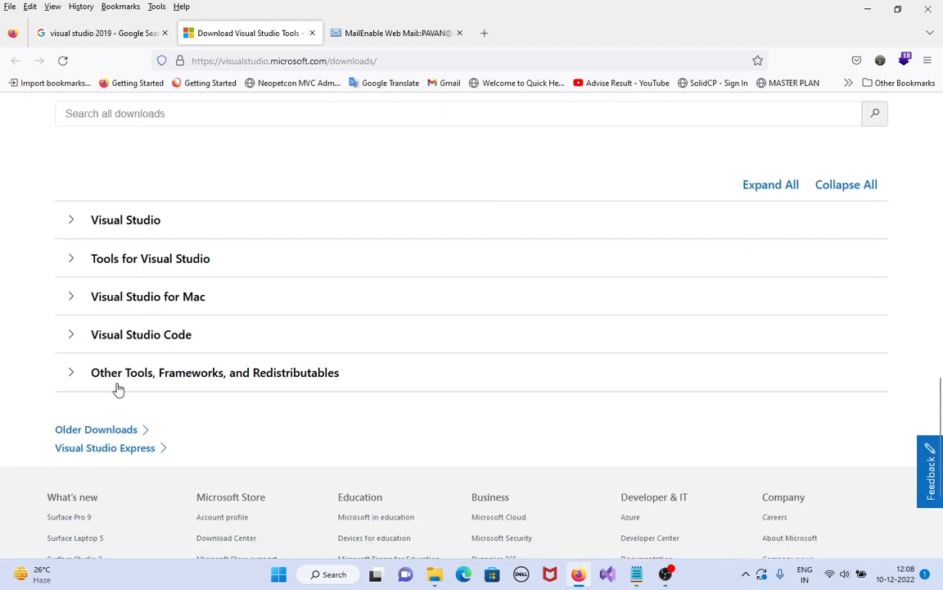
mouse_move(95, 429)
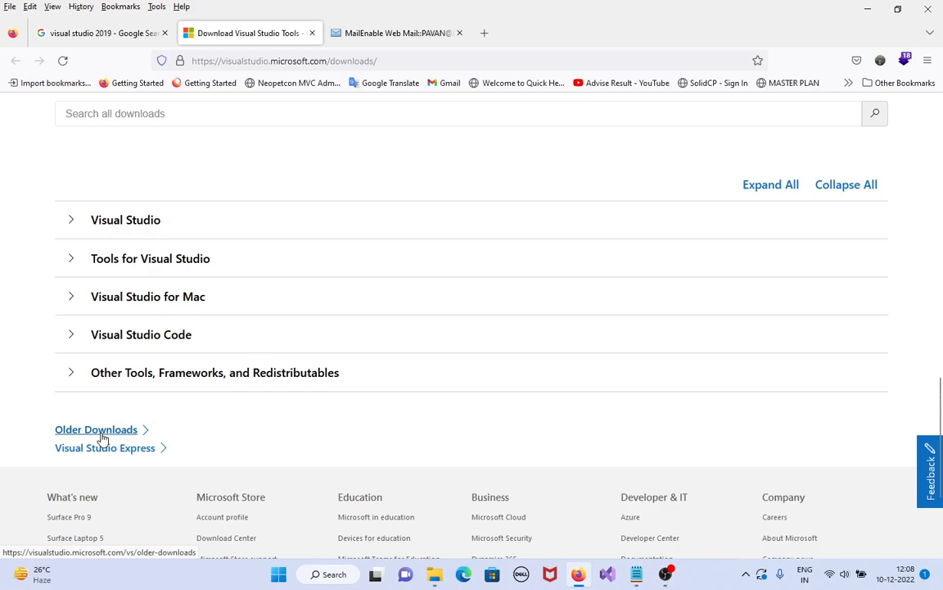
On Older Downloads, expand the 2019 section and request the Visual Studio 2019 download.
left_click(95, 429)
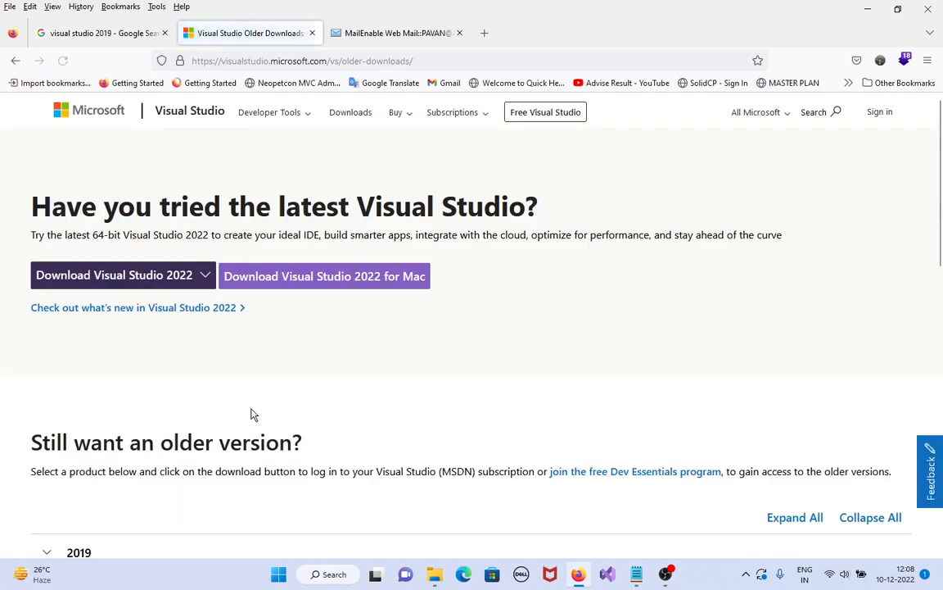
scroll("down", 3)
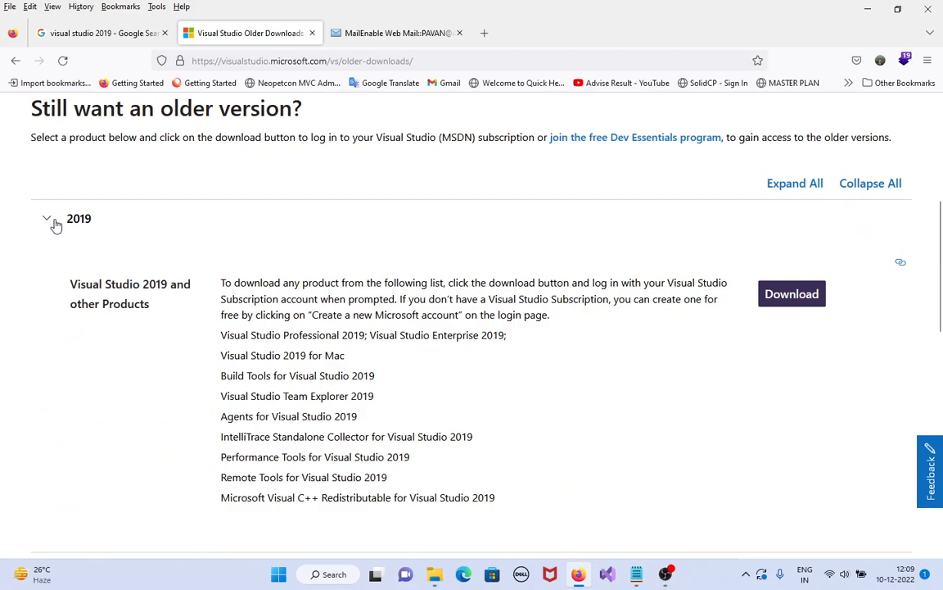
left_click(45, 218)
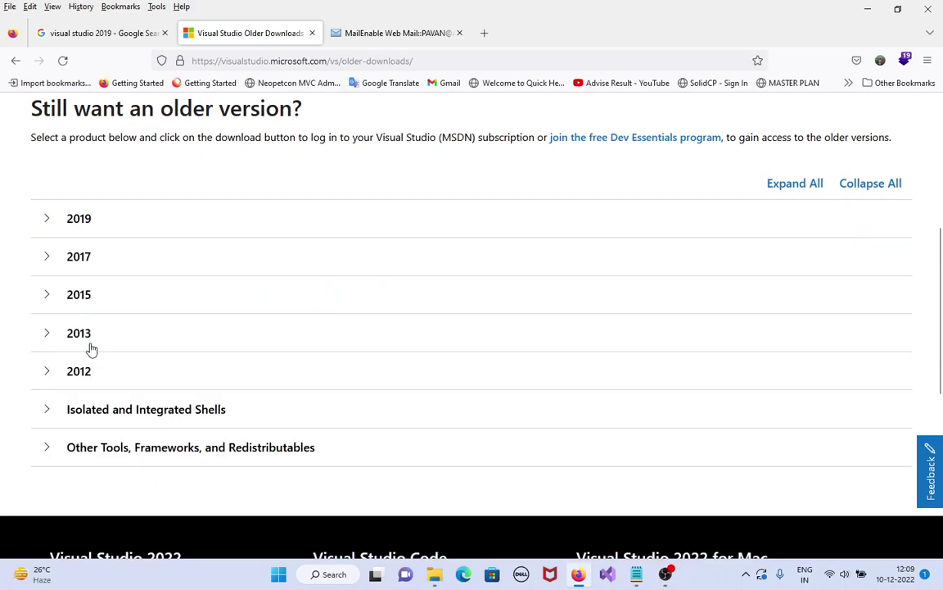
mouse_move(101, 205)
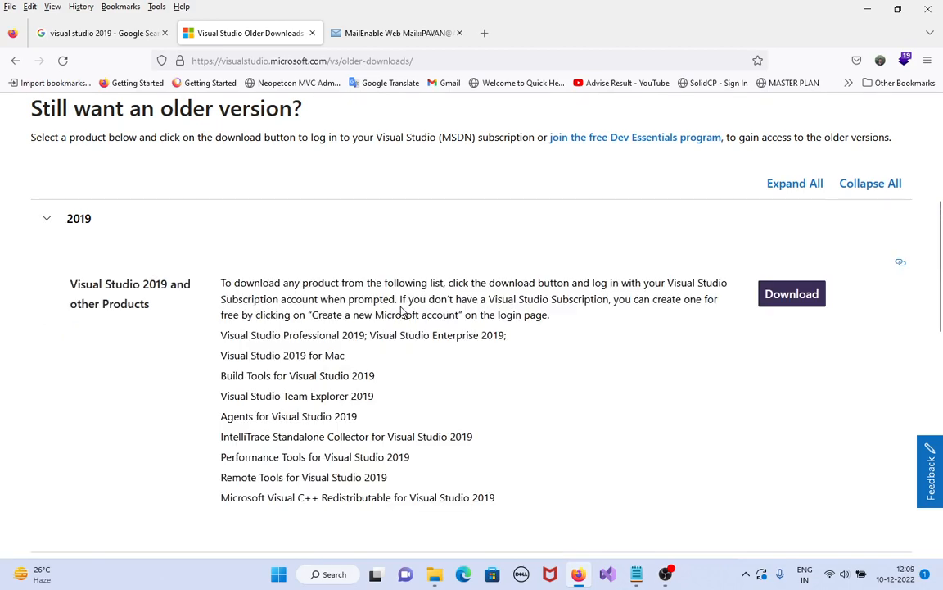
mouse_move(793, 293)
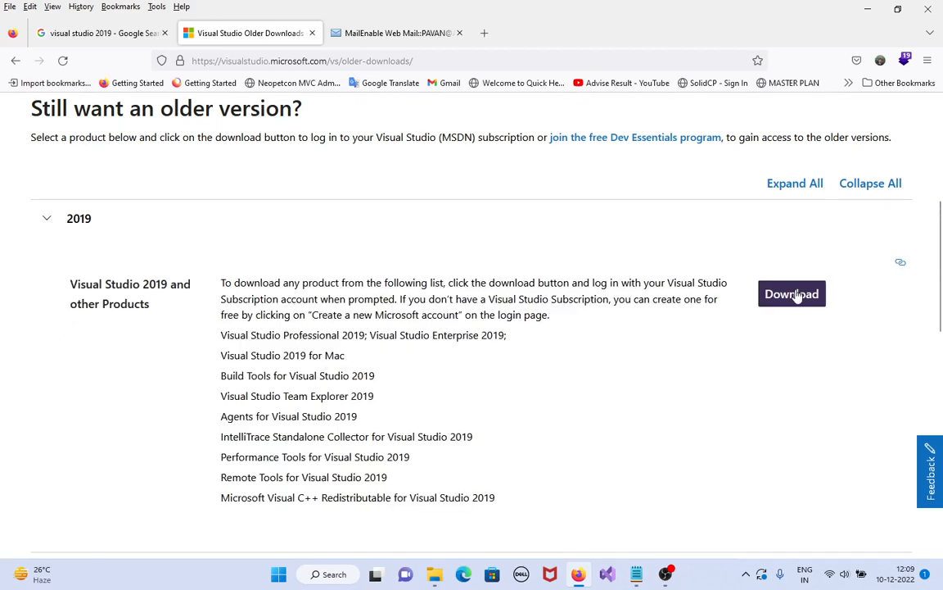
mouse_move(793, 293)
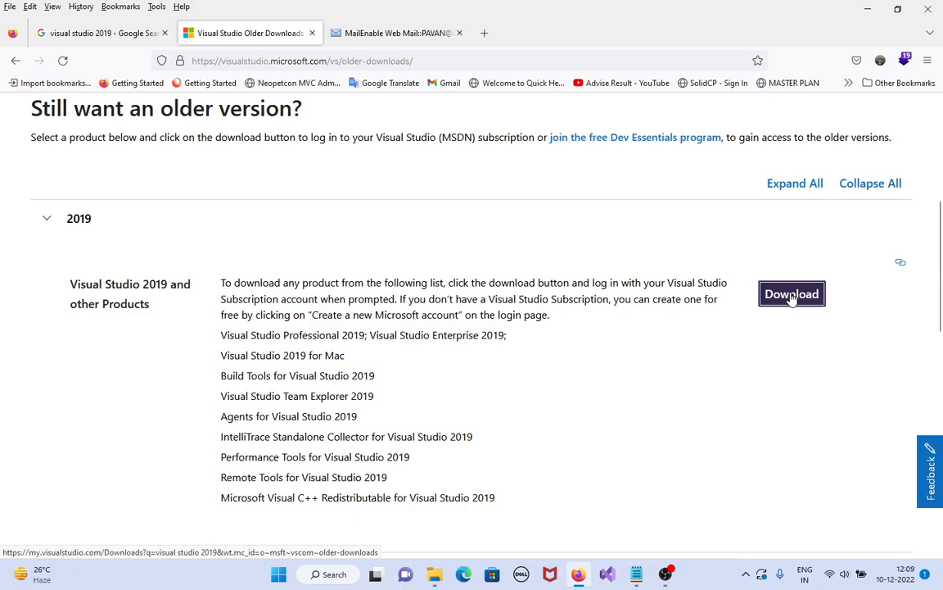
left_click(791, 293)
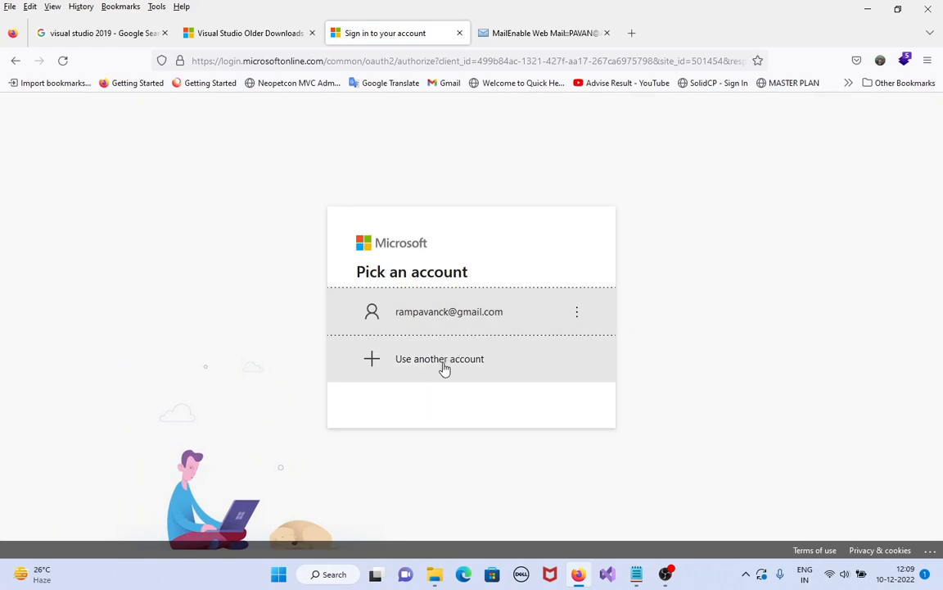
Choose 'Use another account' and start creating a new Microsoft account.
left_click(439, 359)
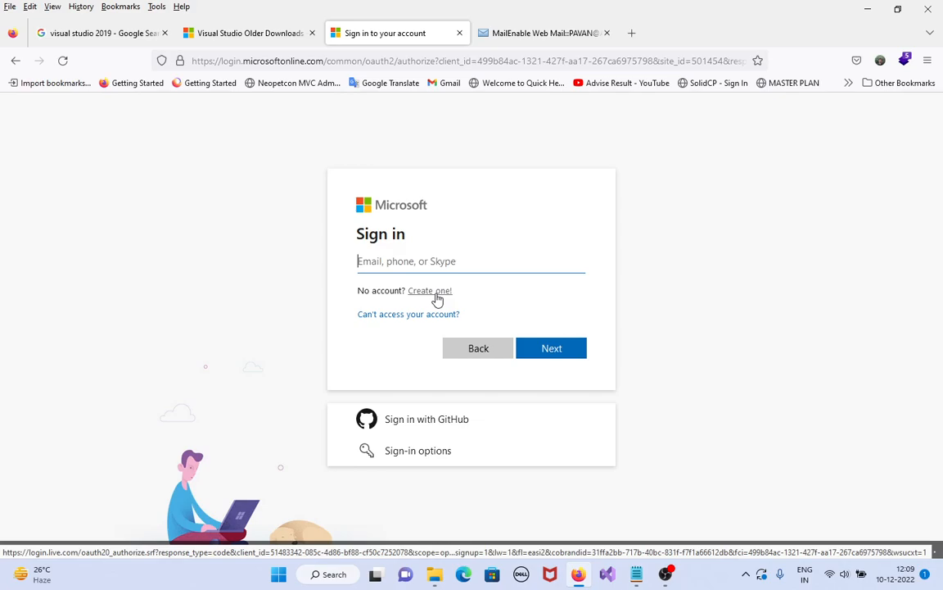
mouse_move(442, 299)
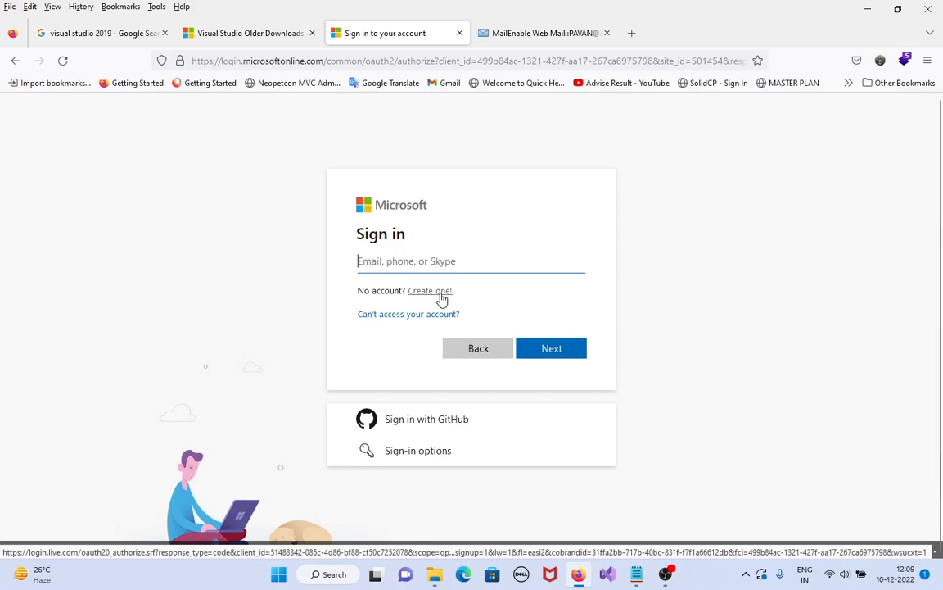
left_click(429, 291)
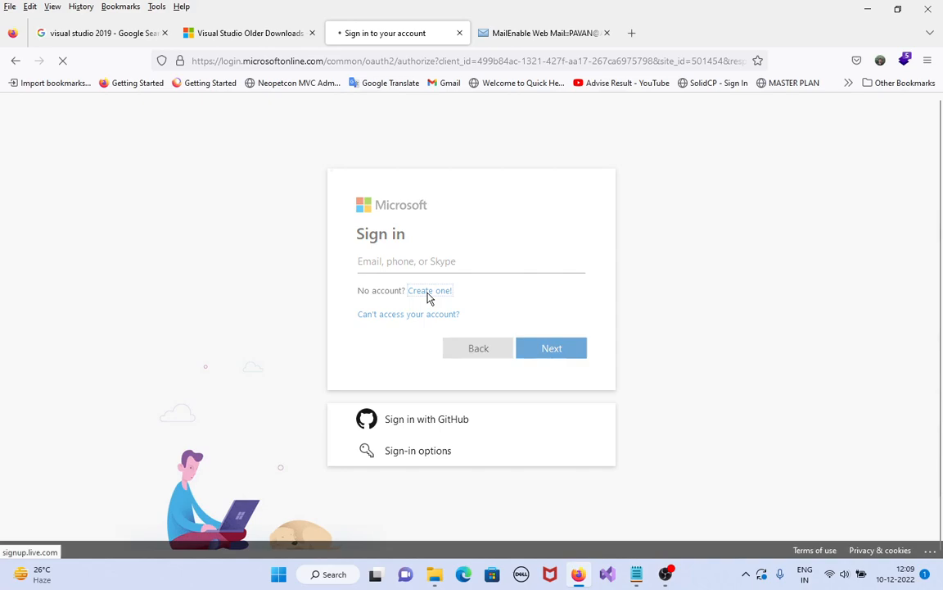
left_click(430, 290)
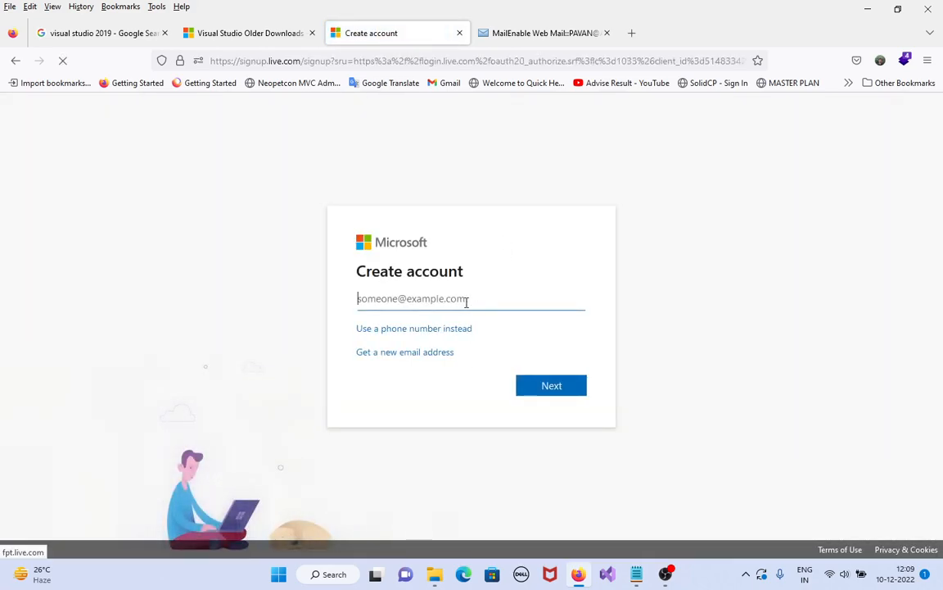
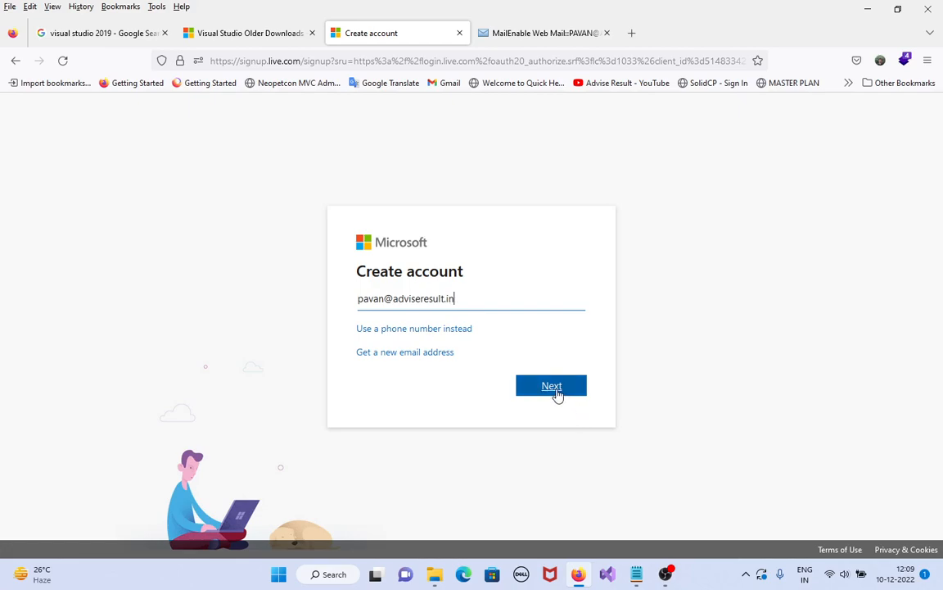
left_click(550, 387)
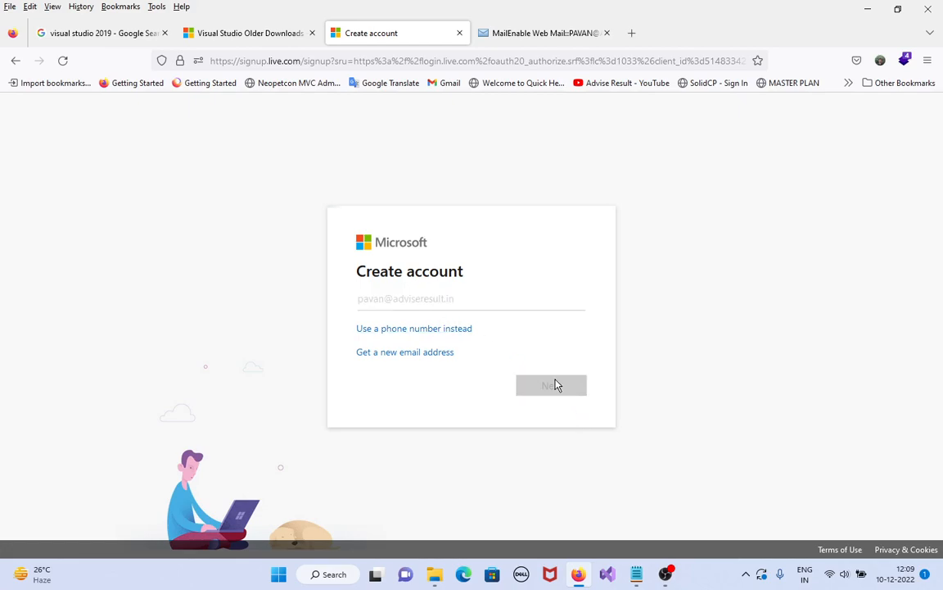
left_click(551, 385)
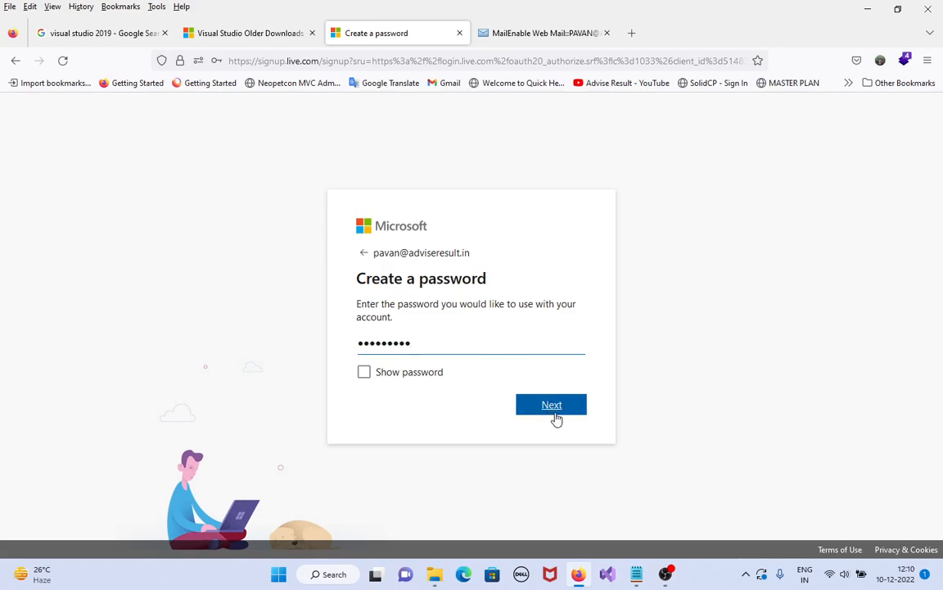
Submit the password, reach the Verify email code box, and switch to the MailEnable webmail tab.
left_click(550, 403)
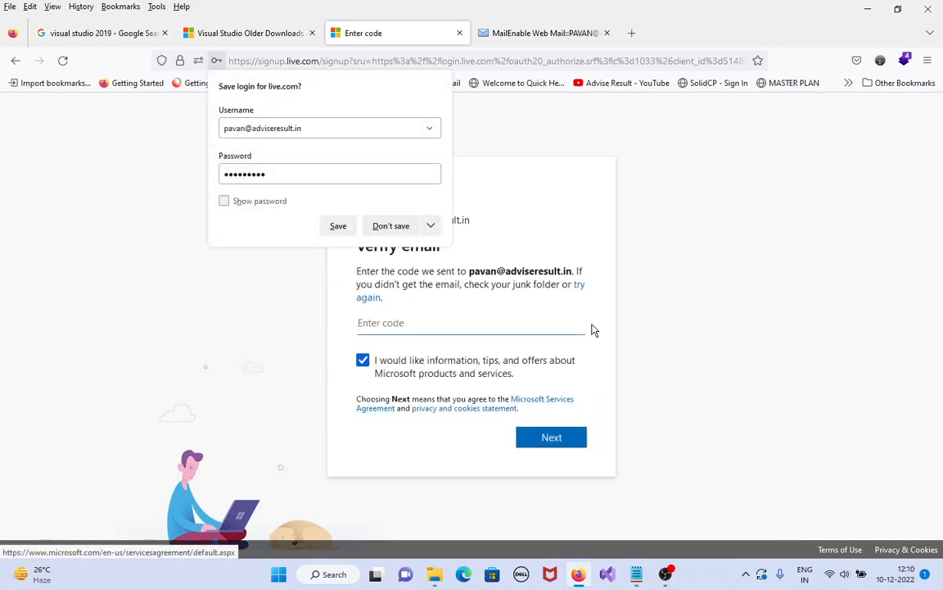
left_click(423, 321)
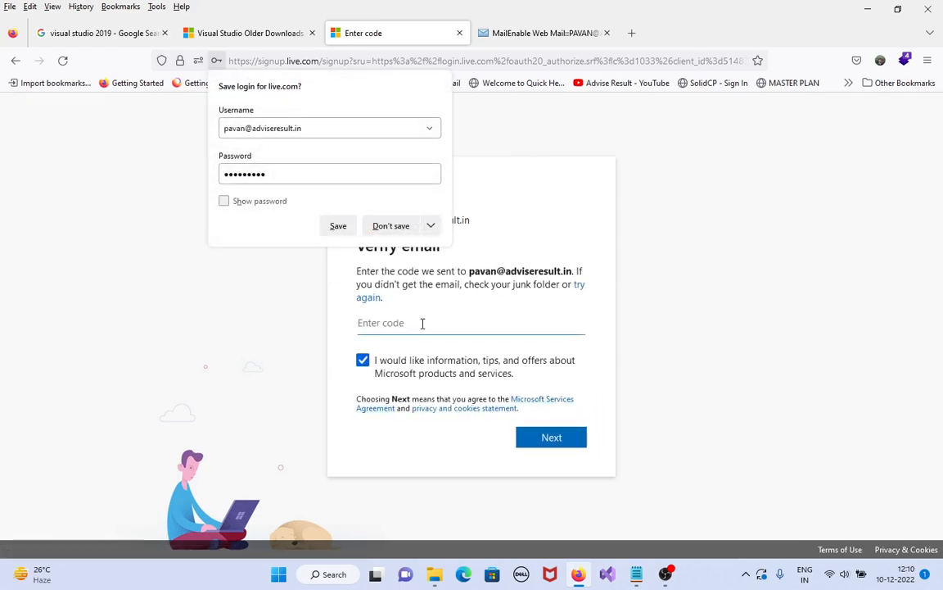
left_click(390, 226)
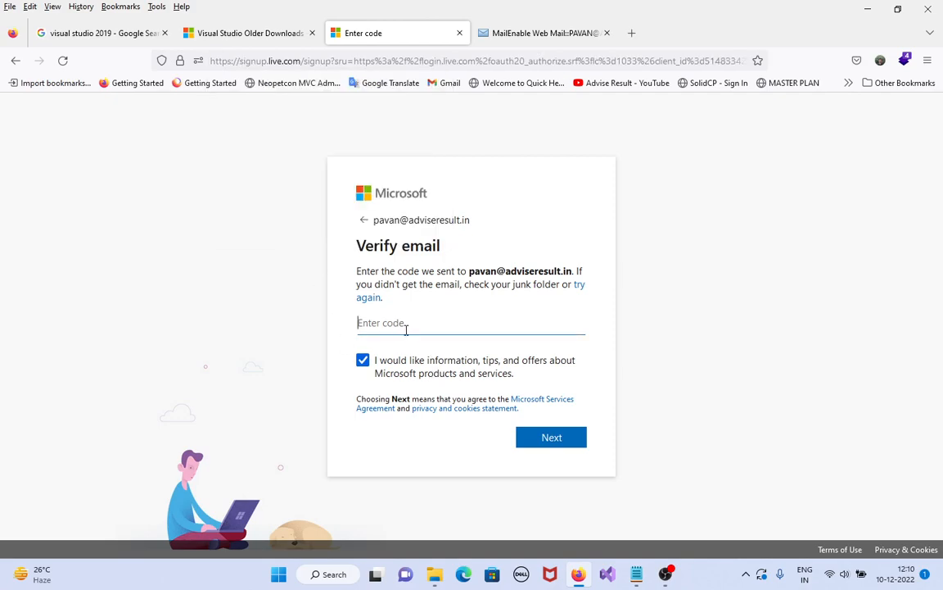
left_click(544, 33)
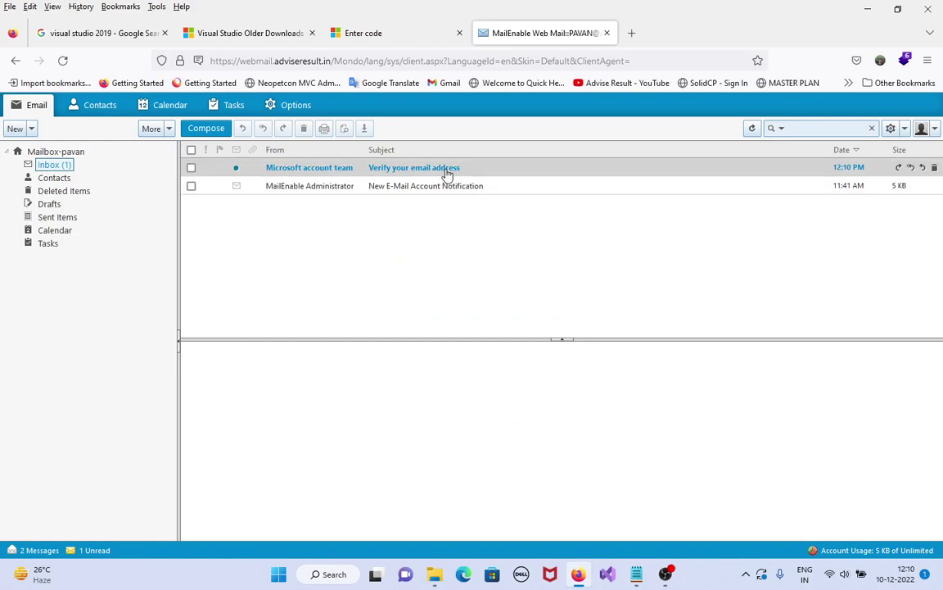
Open the Microsoft account team's 'Verify your email address' message in the inbox.
left_click(413, 167)
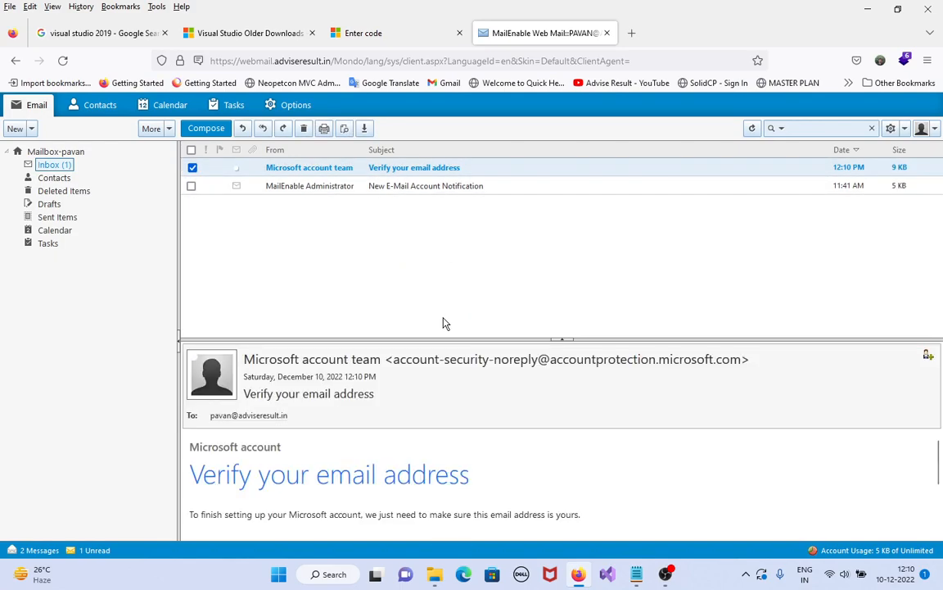
mouse_move(550, 347)
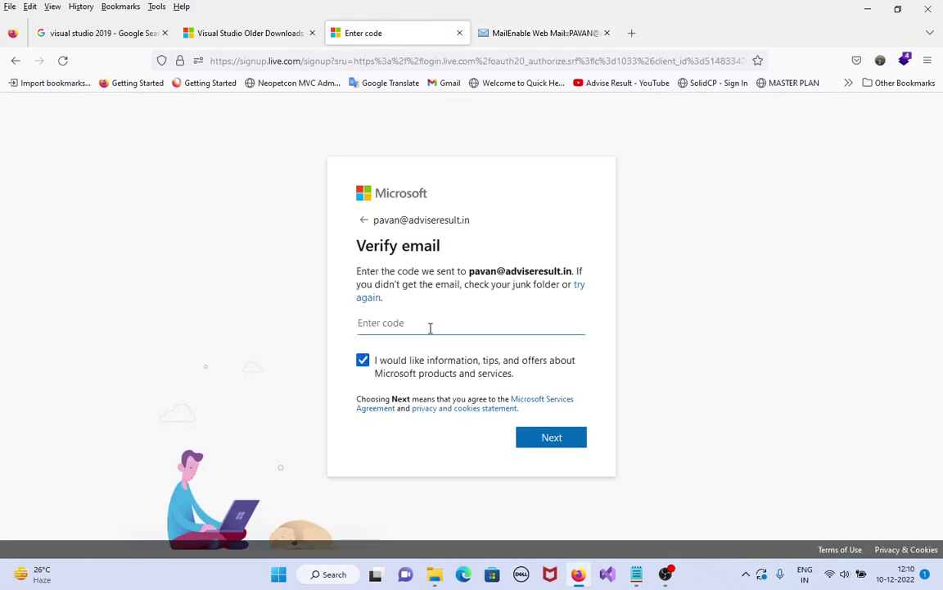
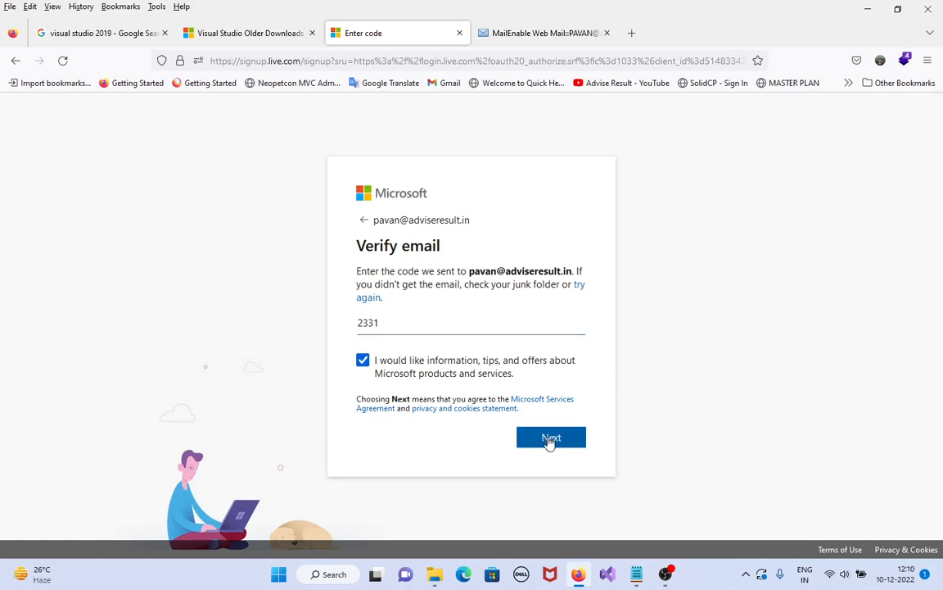
left_click(551, 436)
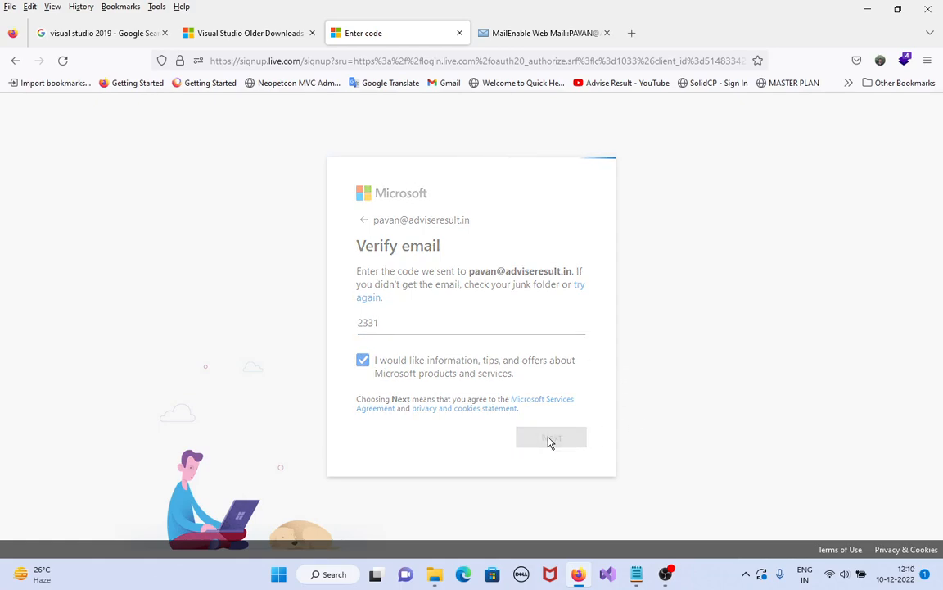
left_click(550, 436)
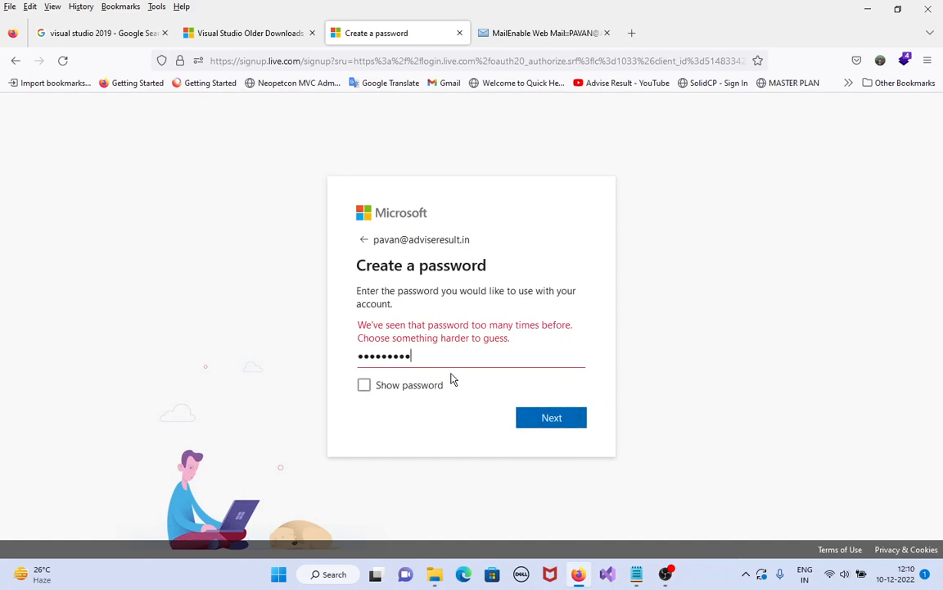
mouse_move(564, 306)
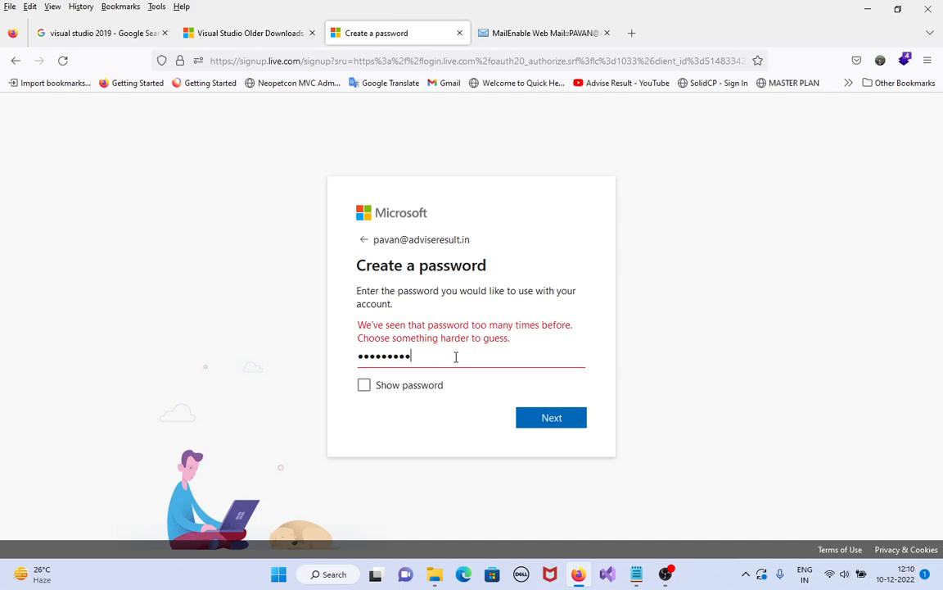
mouse_move(550, 417)
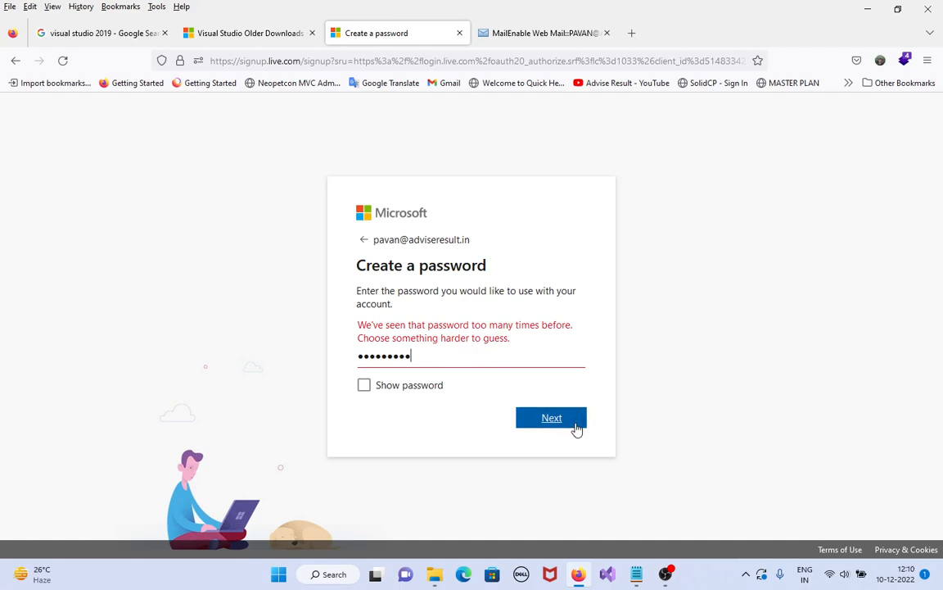
mouse_move(396, 337)
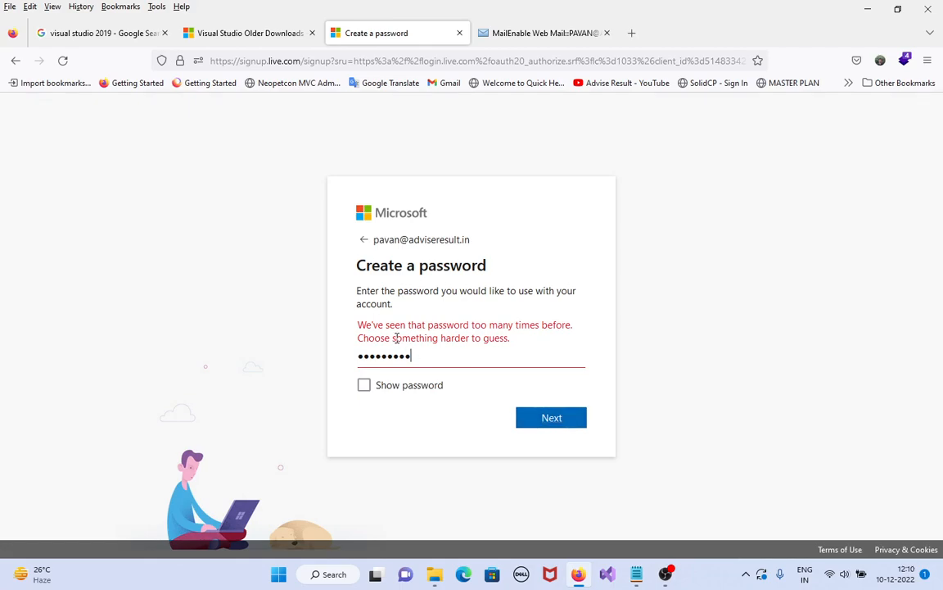
mouse_move(534, 344)
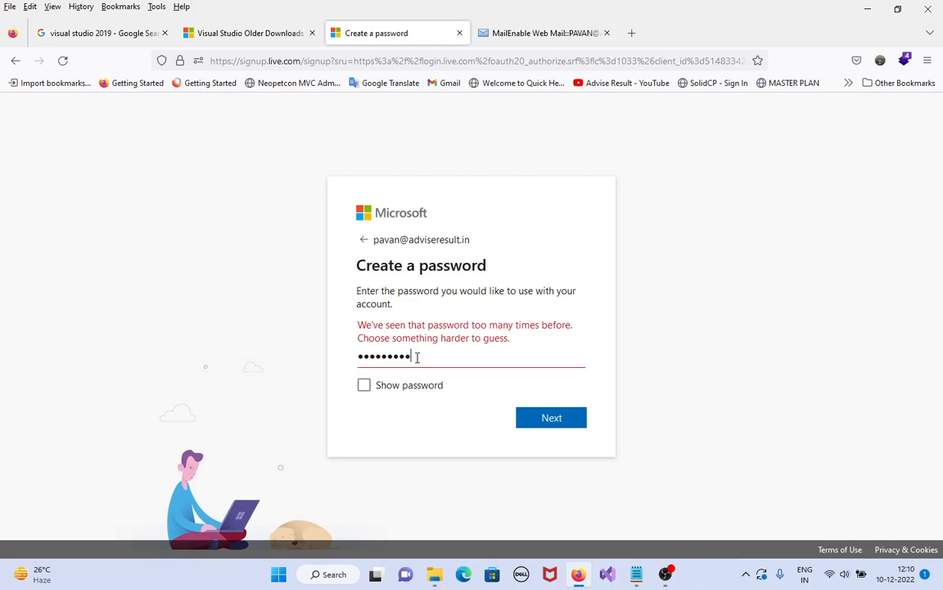
Replace the rejected password with a stronger one and submit it, reaching the robot check.
left_click(551, 418)
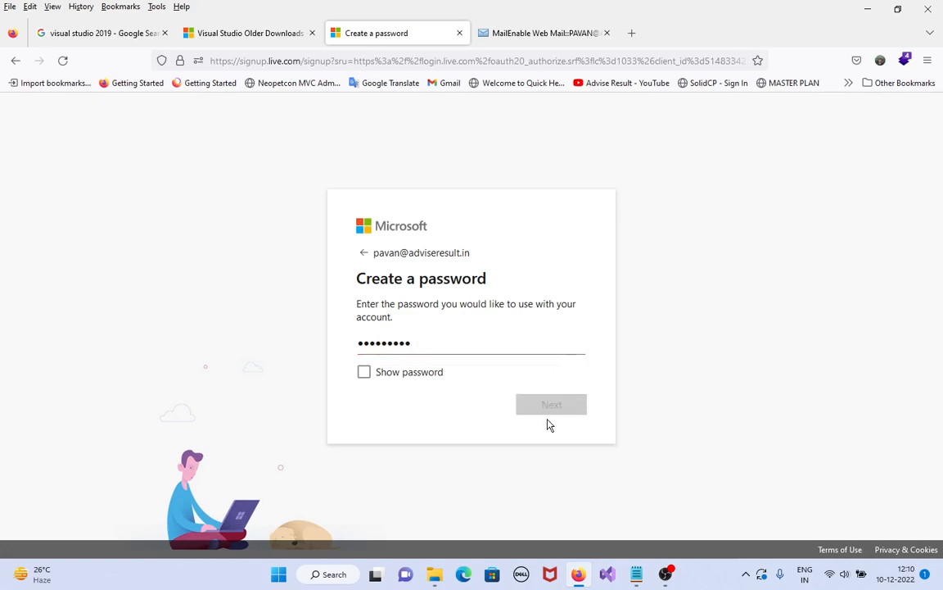
left_click(550, 403)
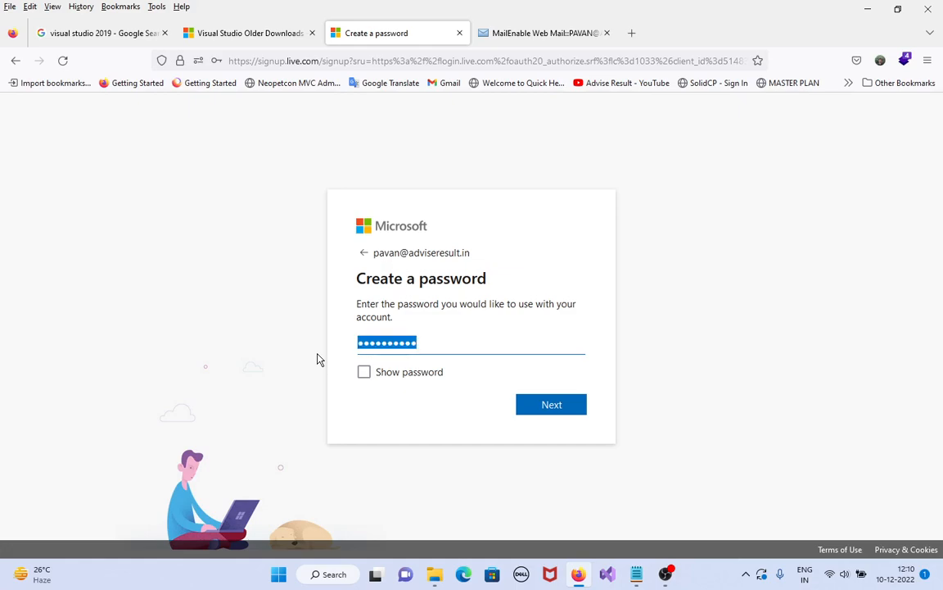
key("Backspace")
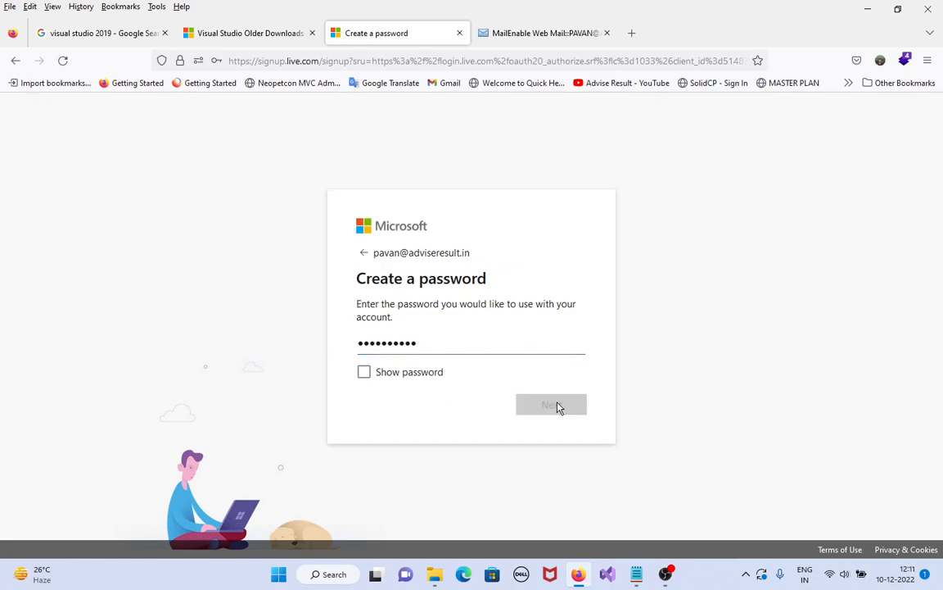
left_click(551, 403)
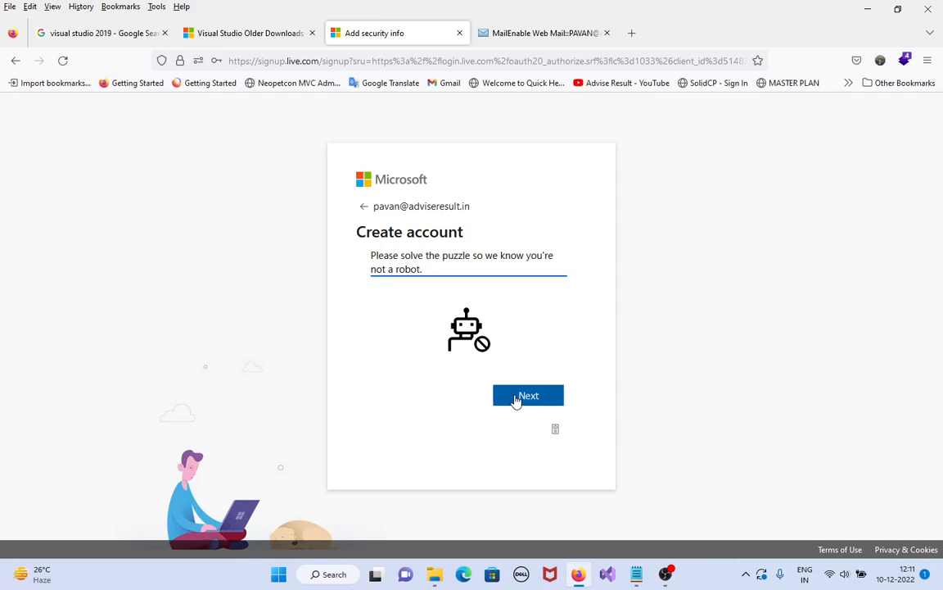
Pass the robot puzzle and continue past the name, email and country details page.
left_click(528, 394)
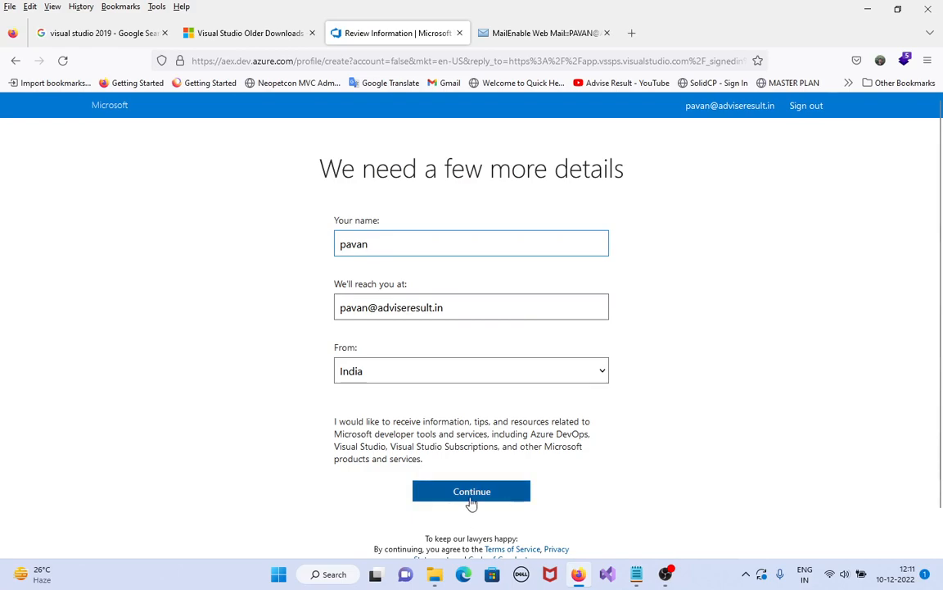
left_click(471, 491)
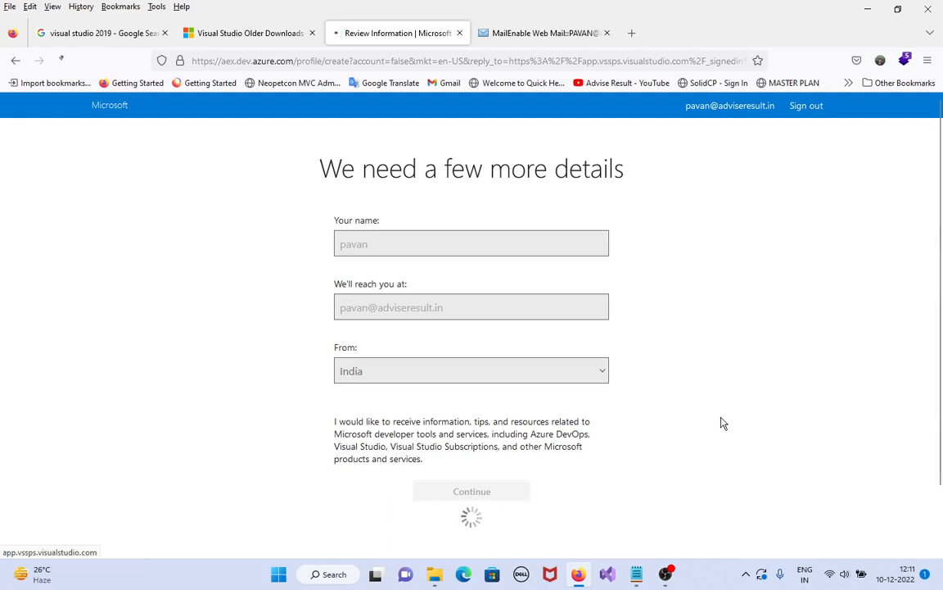
left_click(471, 491)
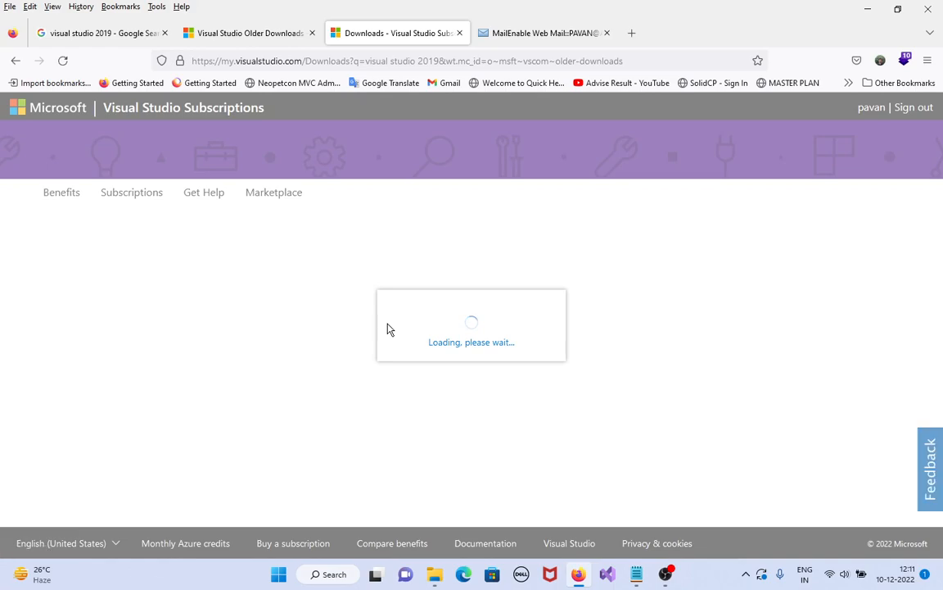
Confirm the Visual Studio Dev Essentials welcome terms and go to the subscription Downloads page.
left_click(62, 192)
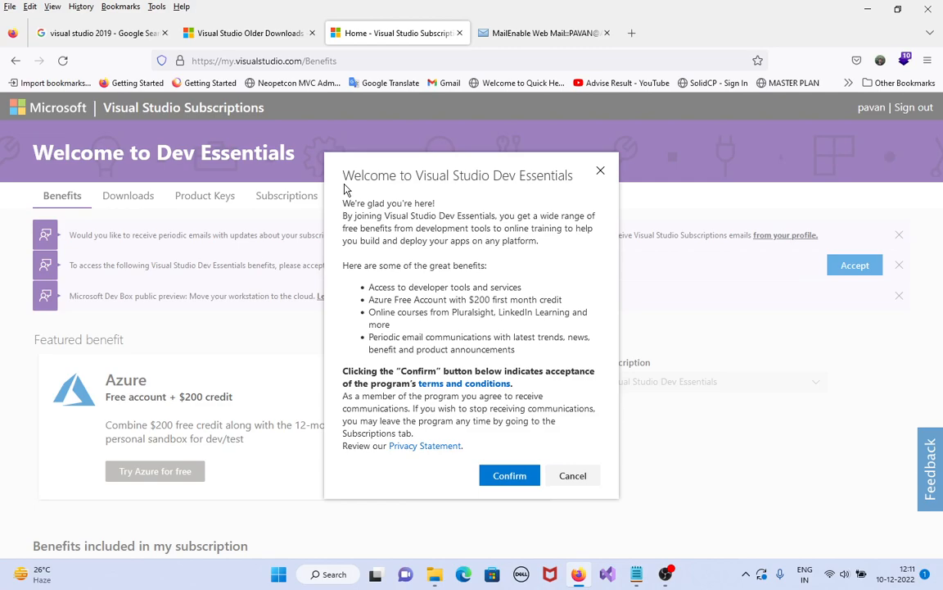
mouse_move(472, 398)
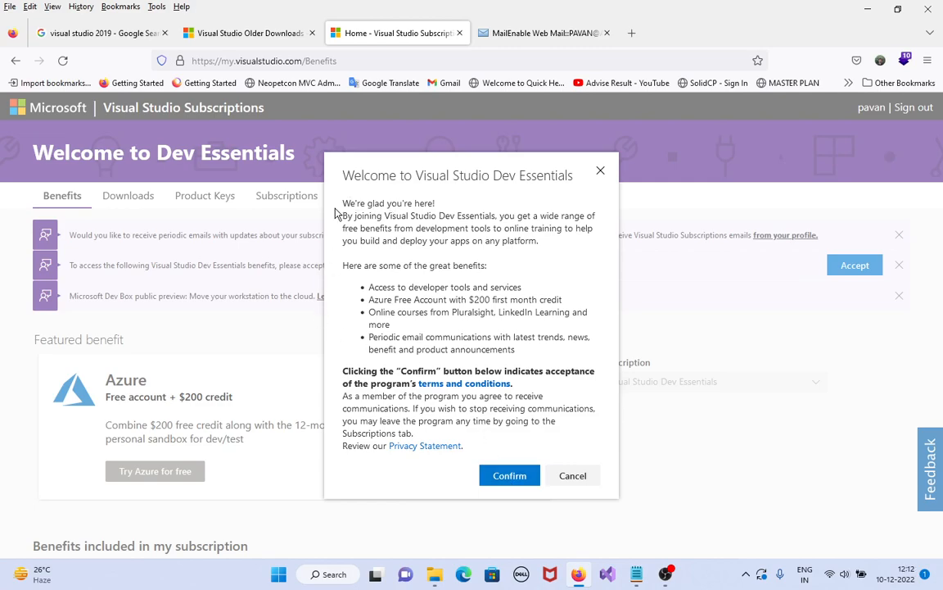
left_click_drag(342, 204, 515, 350)
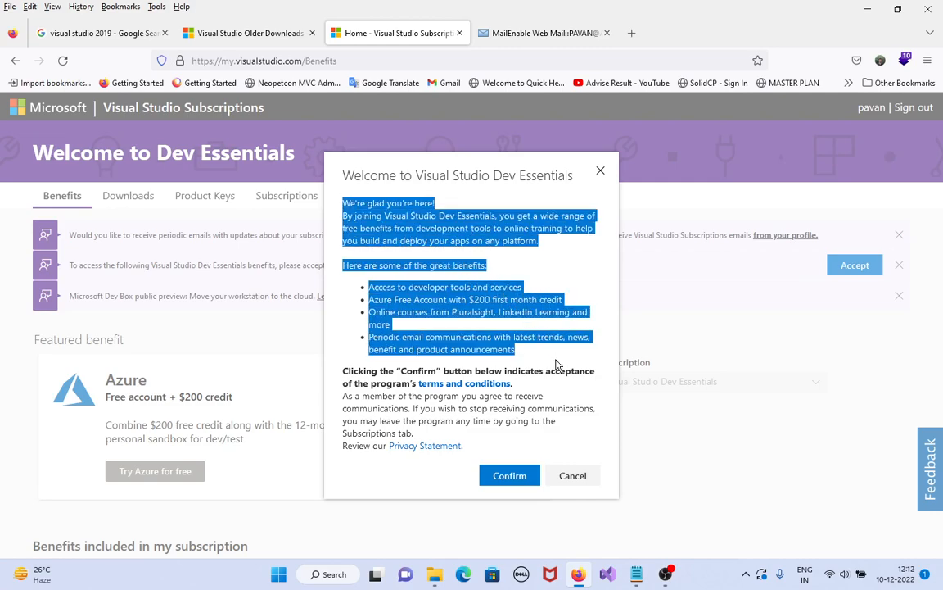
mouse_move(538, 285)
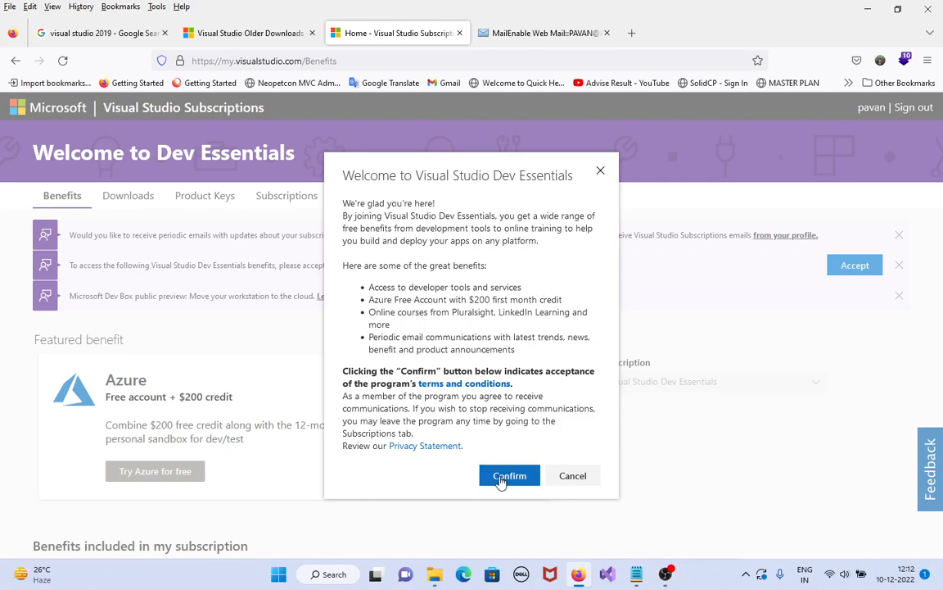
left_click(509, 475)
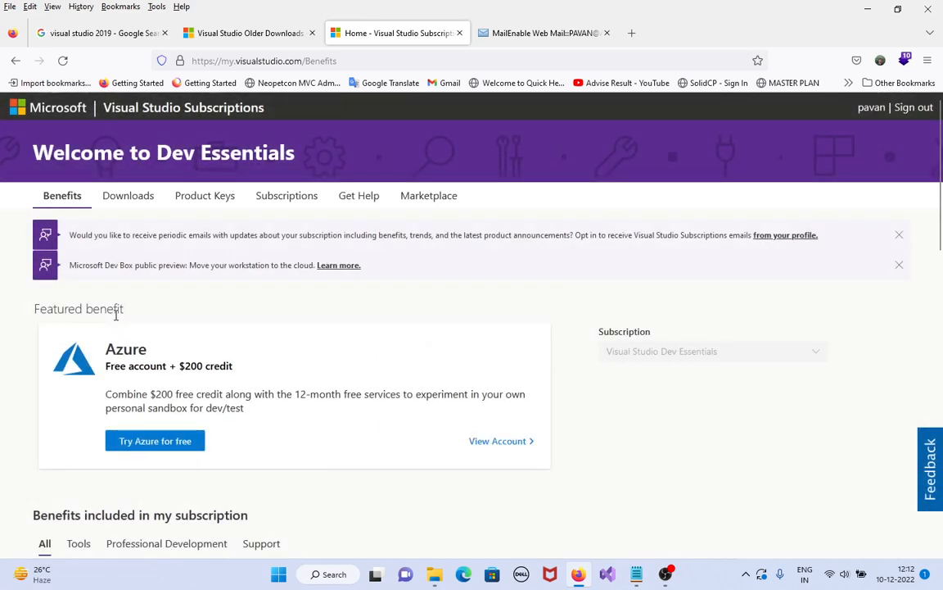
left_click(128, 195)
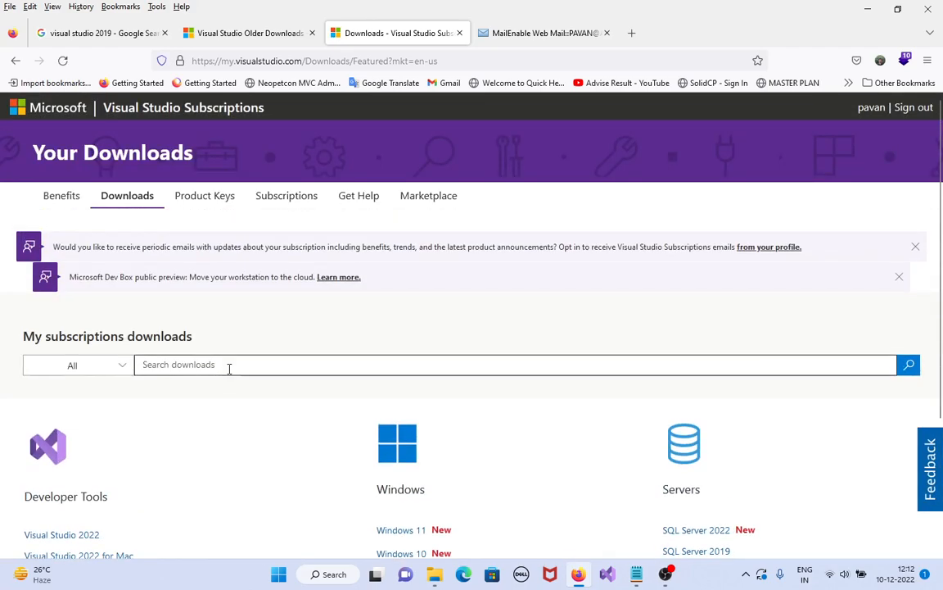
Search the subscription downloads for 'visual studio 2019' to list the 2019 editions.
type("visual studio 2")
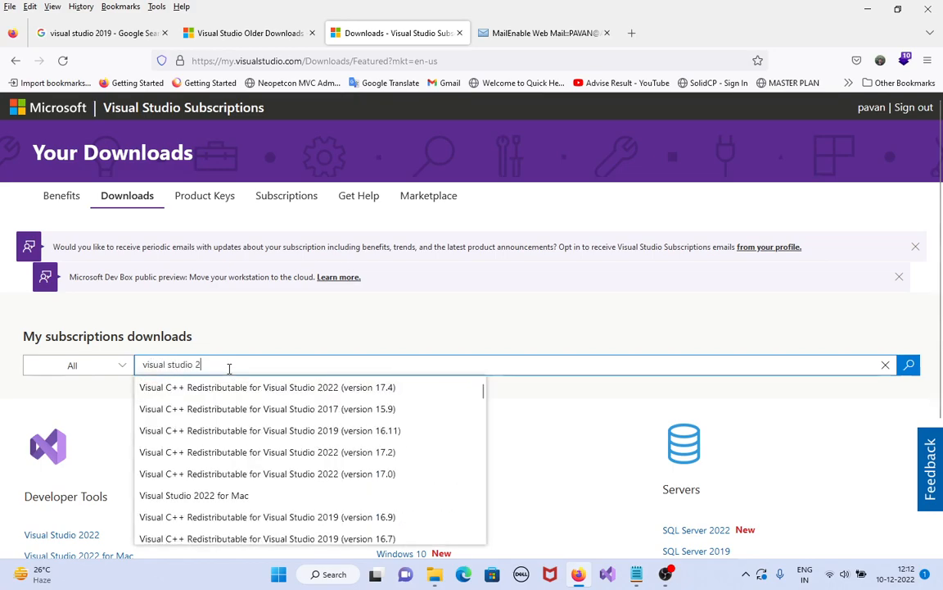
type("019")
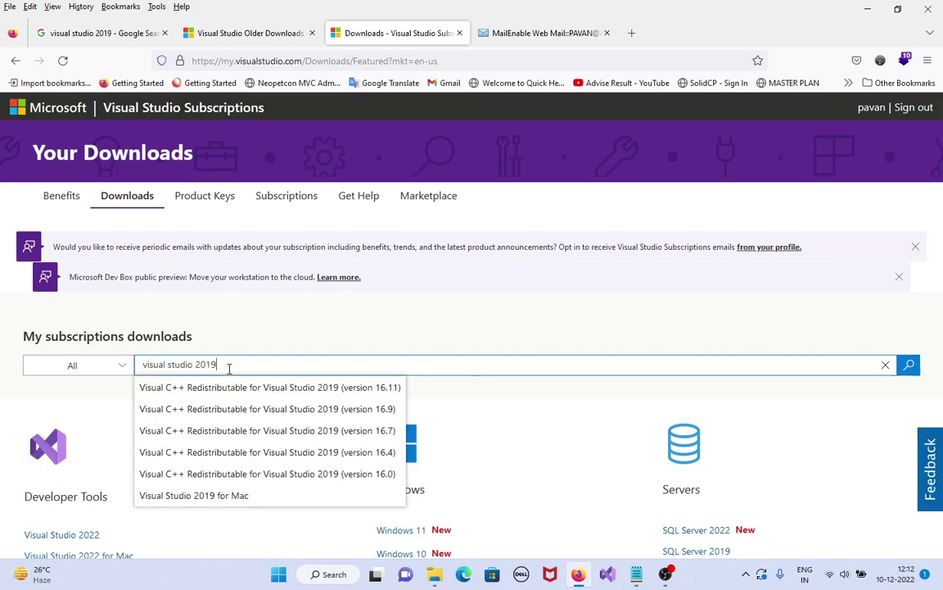
left_click(908, 364)
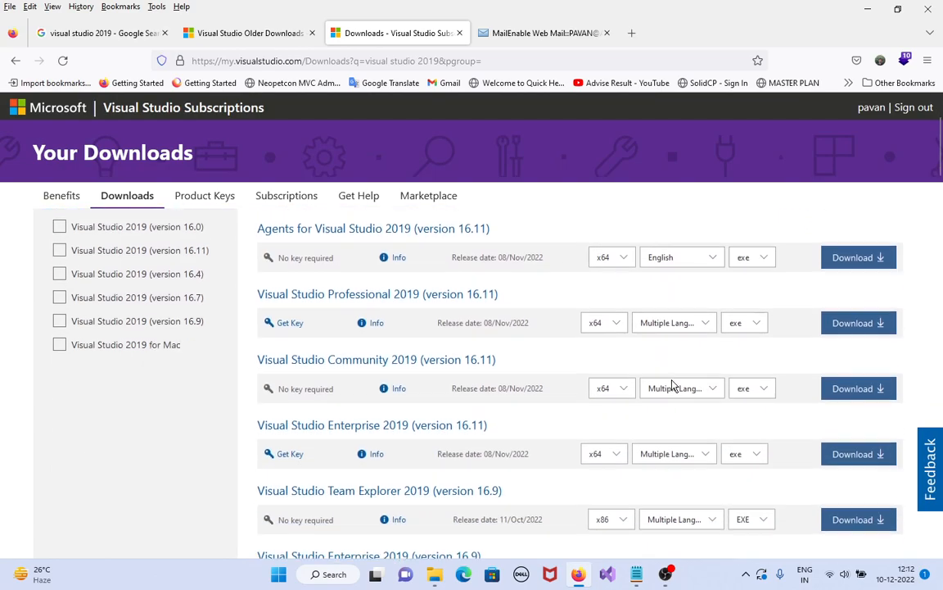
Start the Visual Studio Community 2019 (version 16.11) download from the subscription downloads list.
scroll("down", 3)
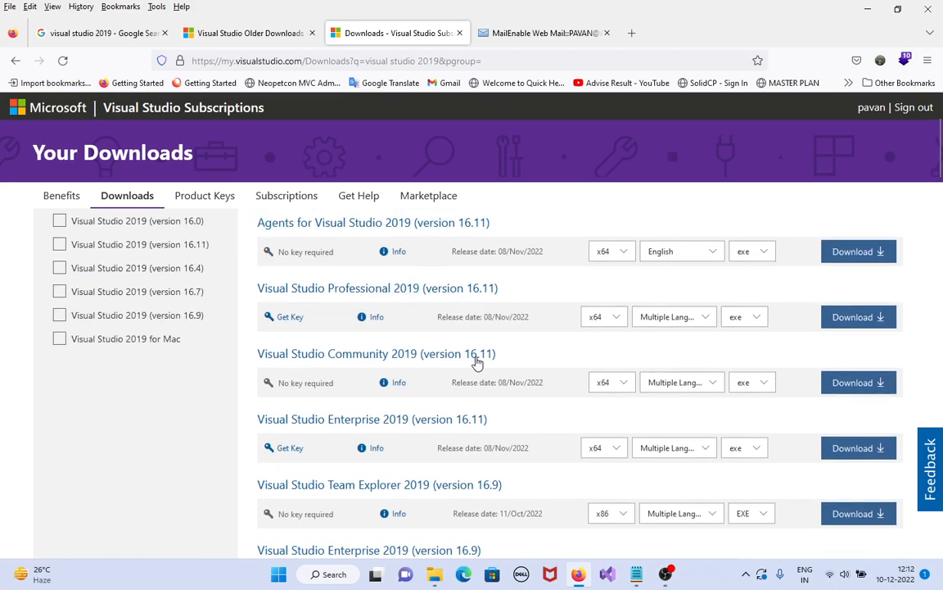
mouse_move(150, 236)
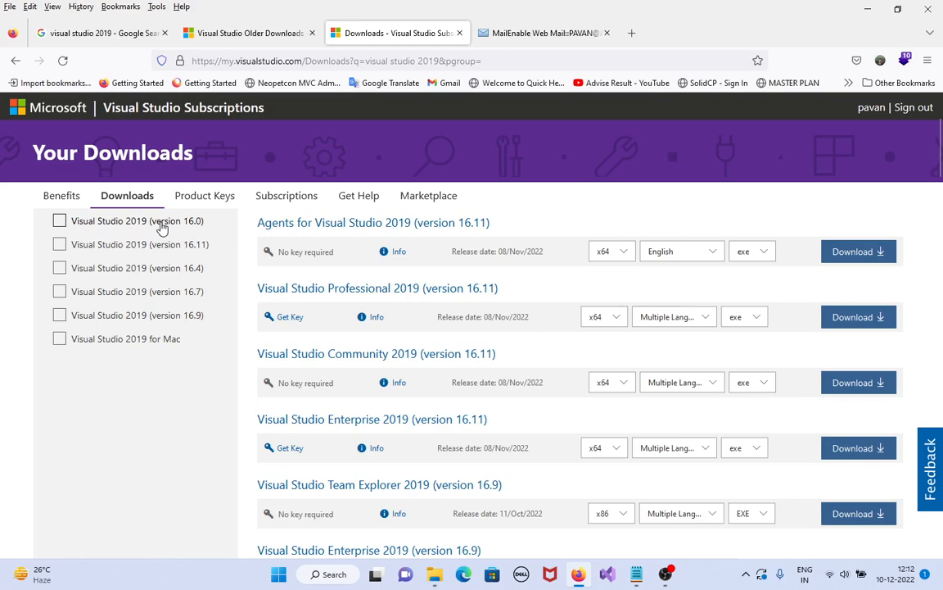
mouse_move(200, 239)
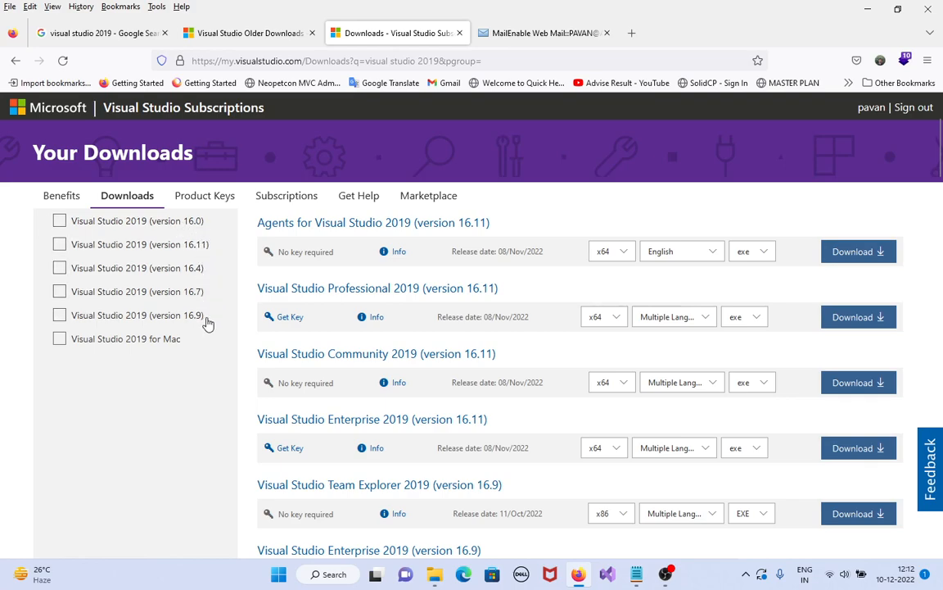
mouse_move(304, 310)
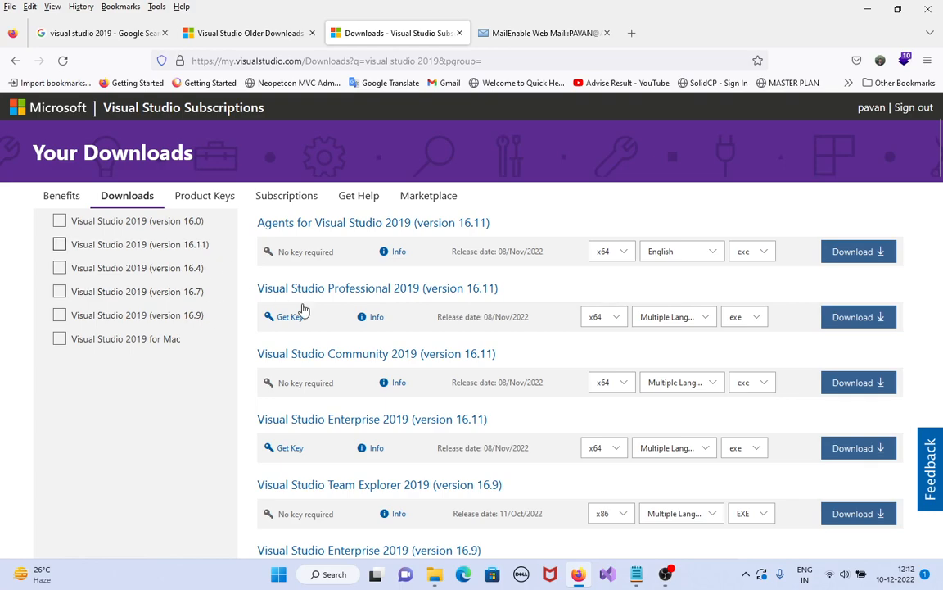
mouse_move(327, 382)
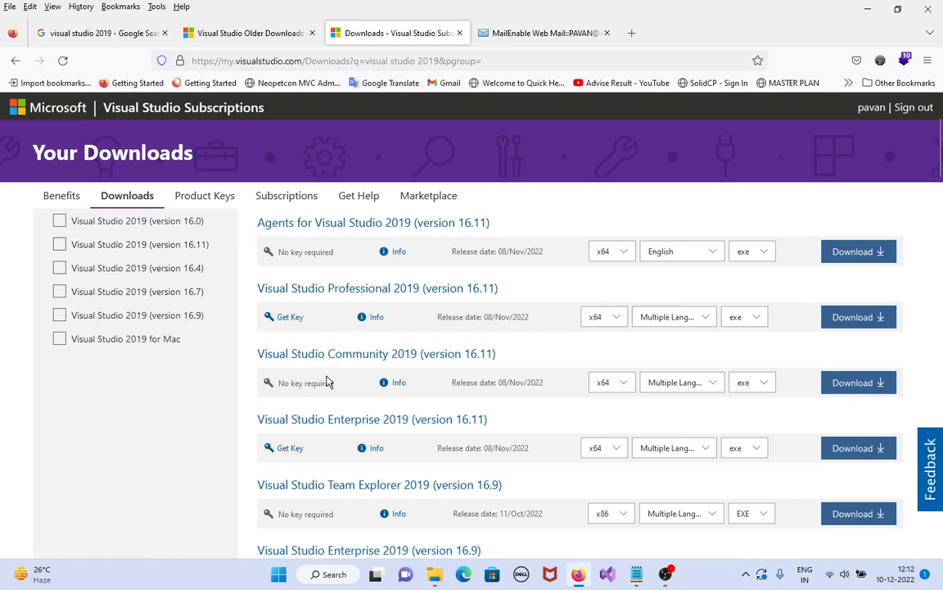
mouse_move(373, 298)
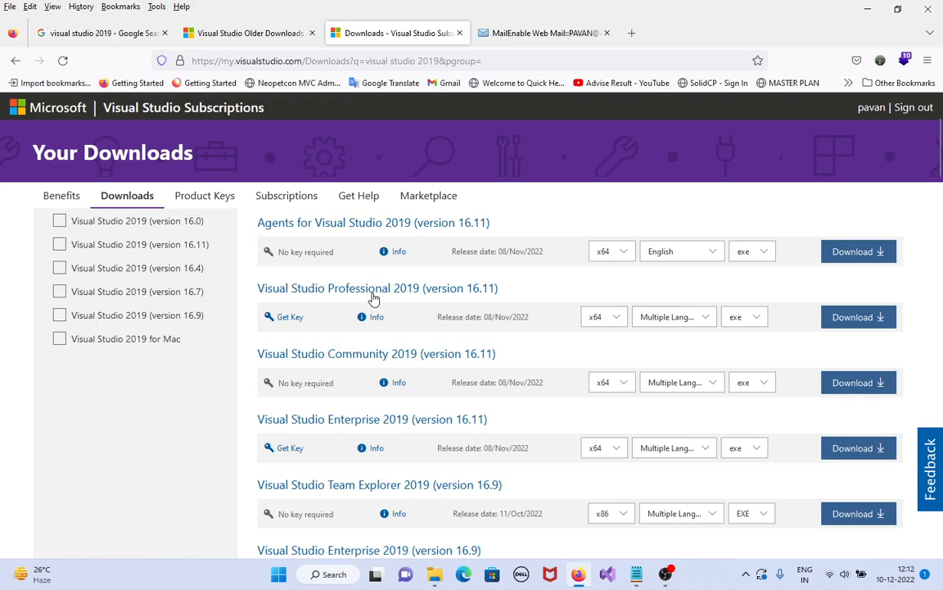
mouse_move(370, 423)
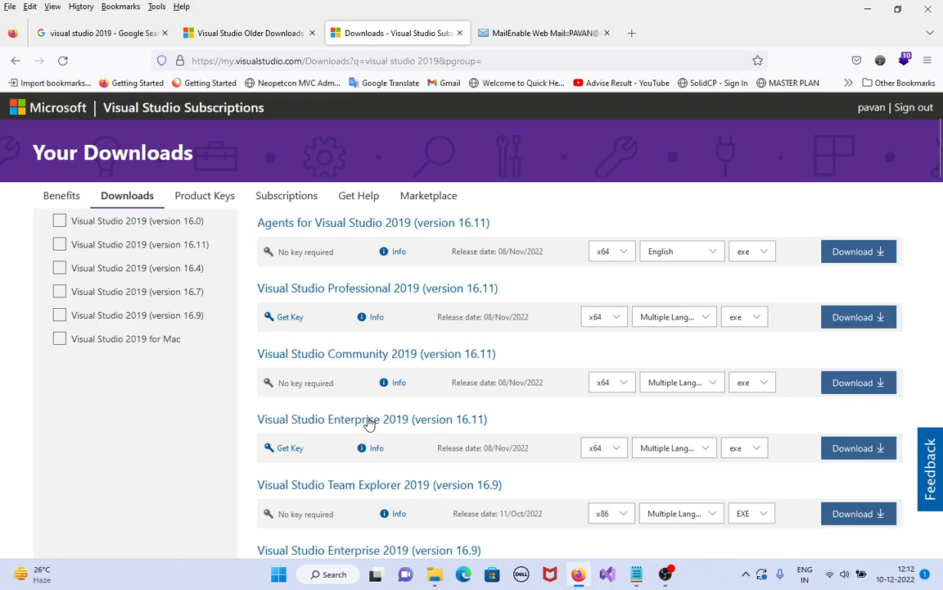
mouse_move(324, 363)
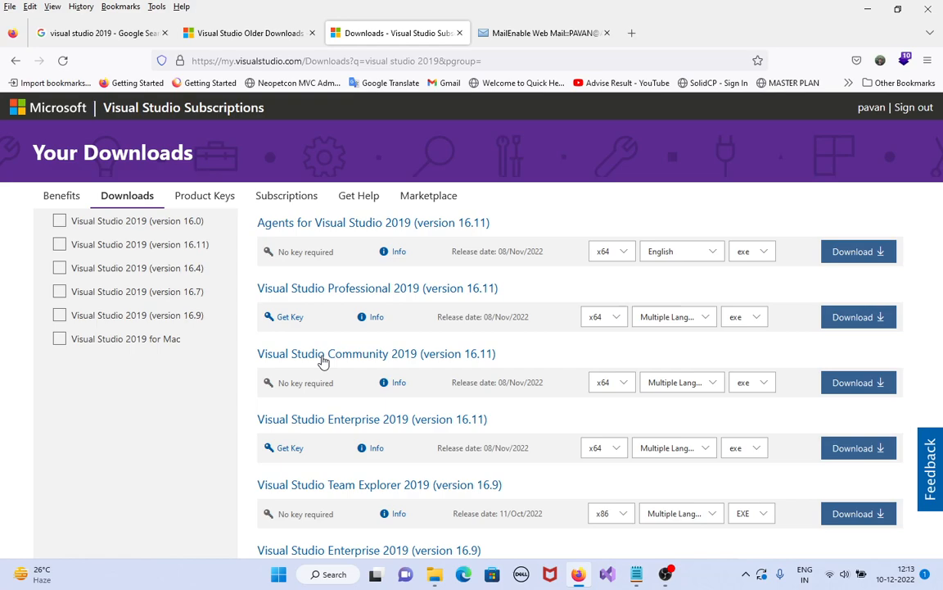
mouse_move(377, 362)
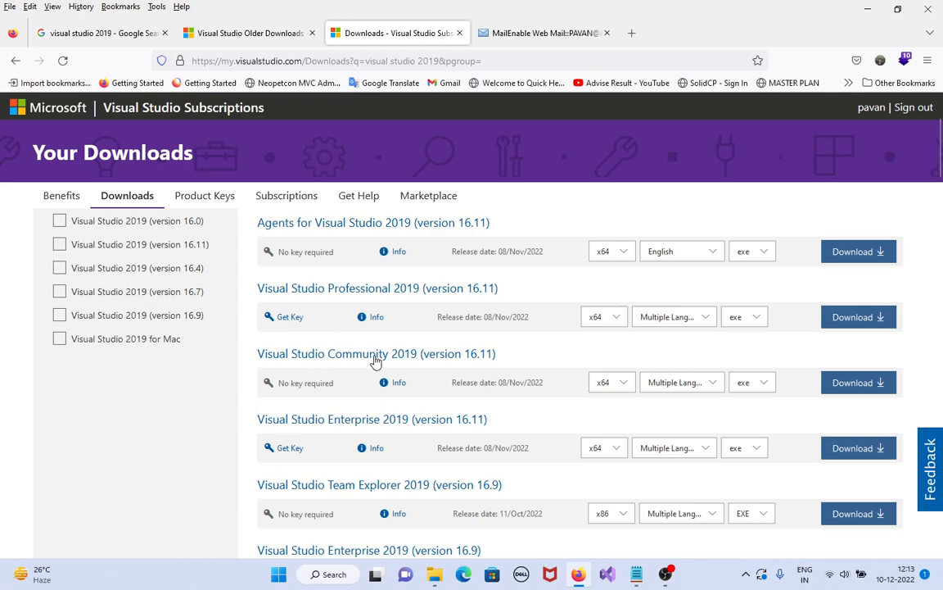
mouse_move(753, 406)
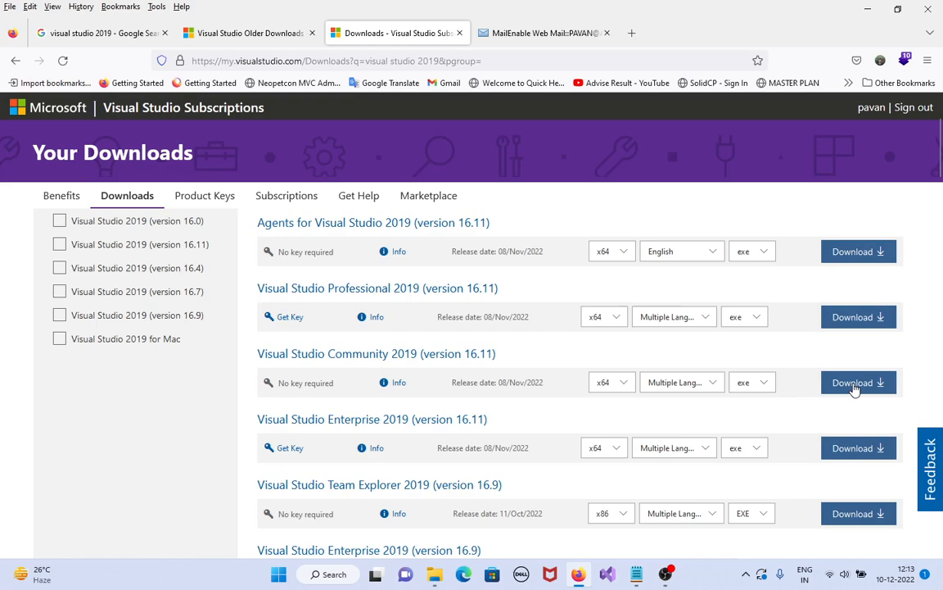
double_click(377, 353)
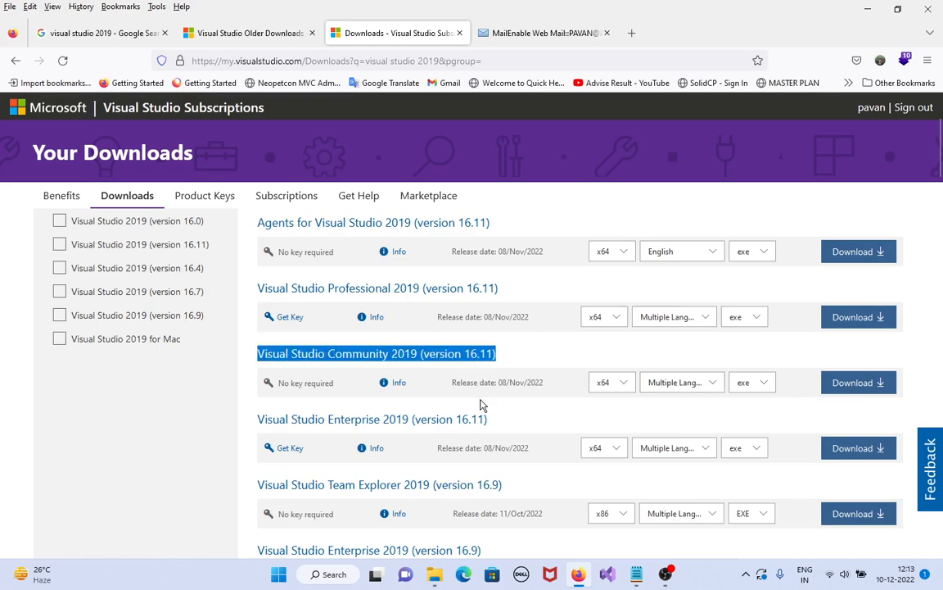
mouse_move(859, 383)
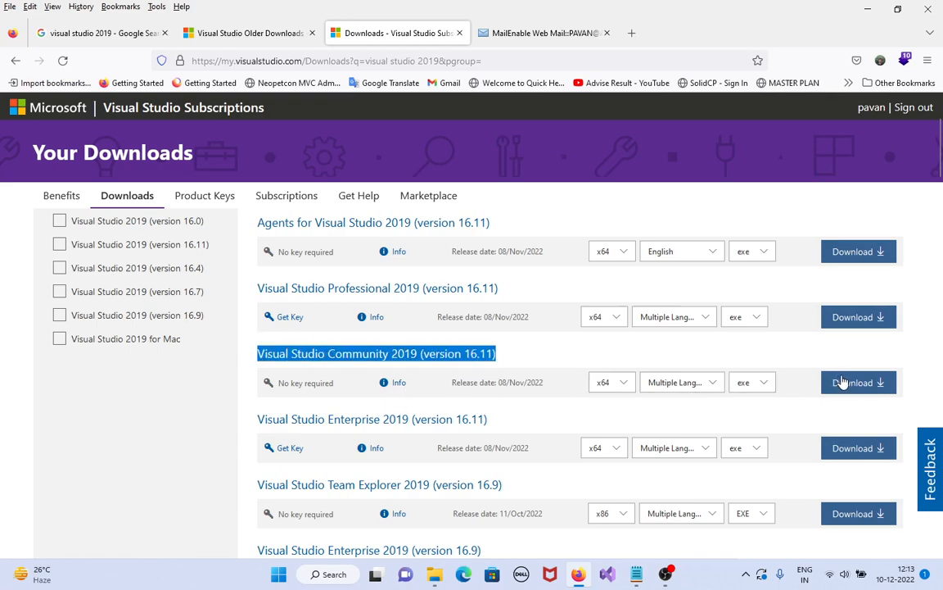
mouse_move(298, 383)
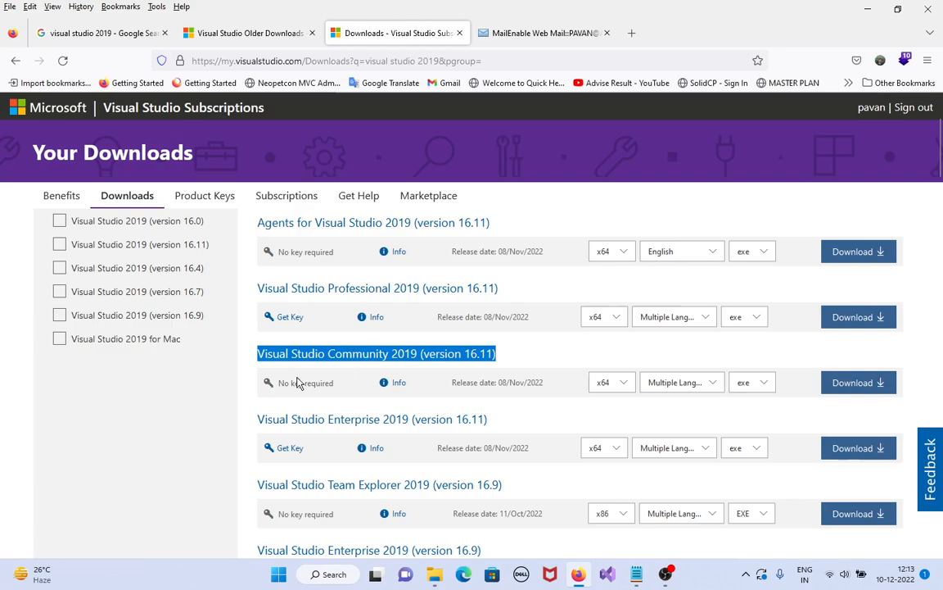
mouse_move(495, 357)
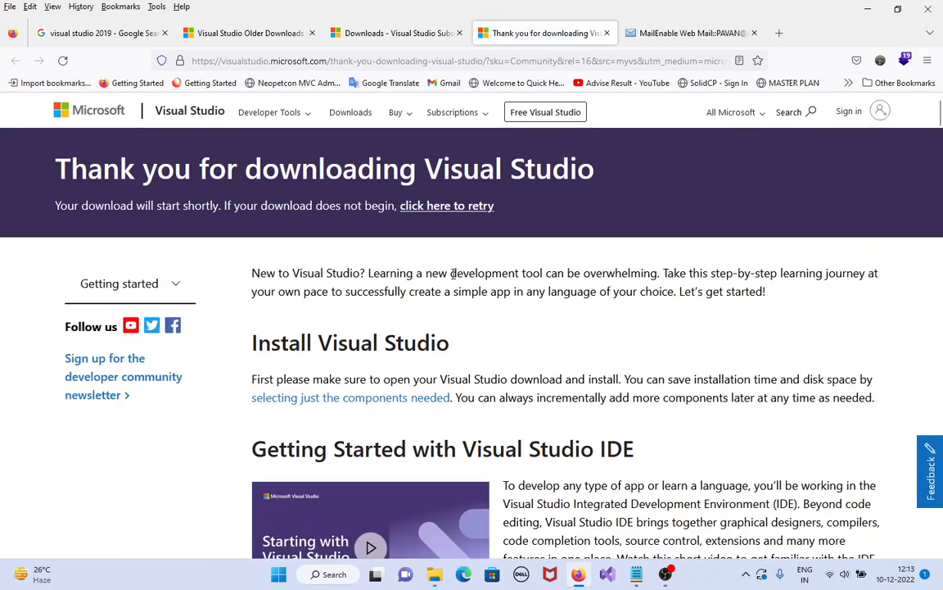
Show the downloaded vs_community installer in its folder and run it as administrator.
left_click(857, 59)
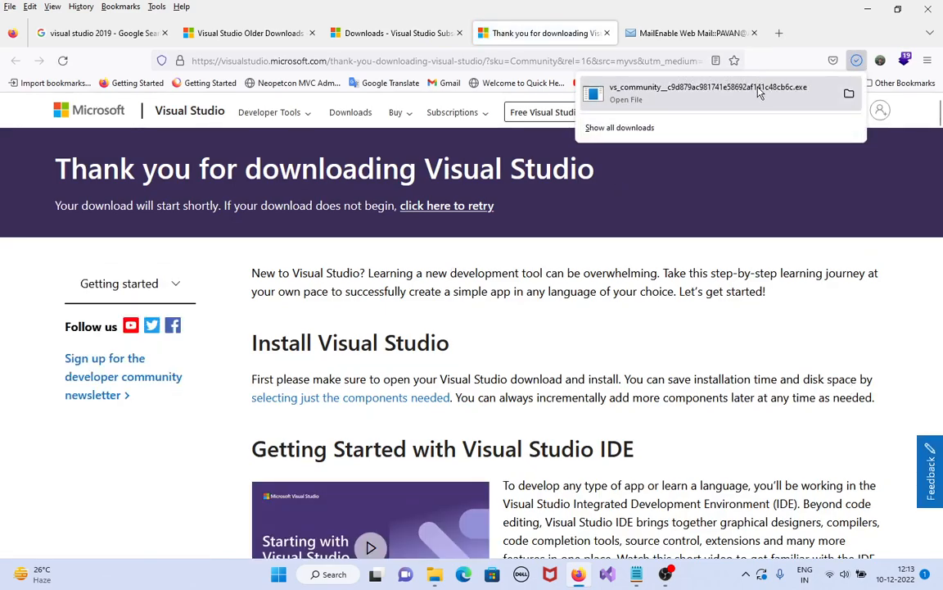
left_click(848, 94)
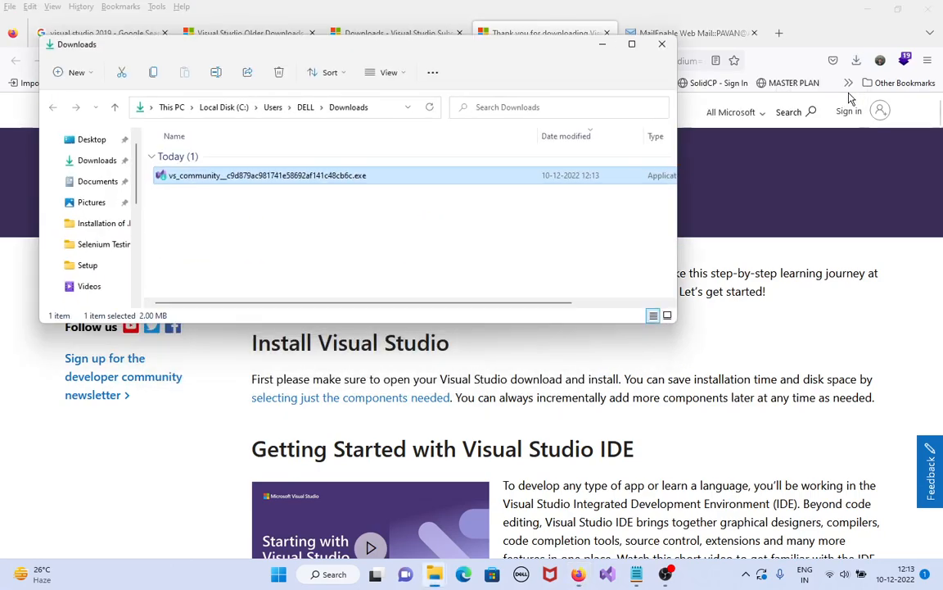
mouse_move(332, 180)
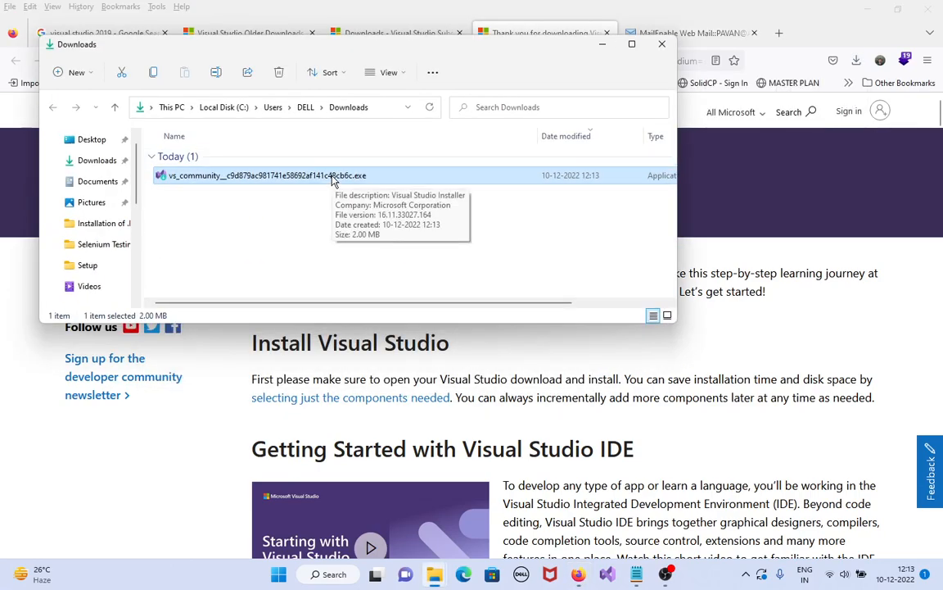
right_click(262, 174)
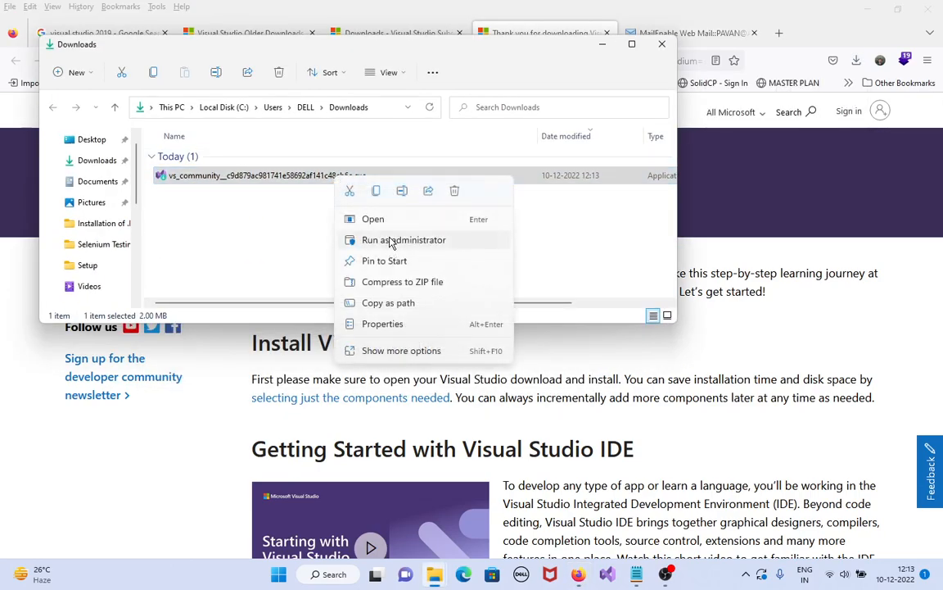
mouse_move(218, 252)
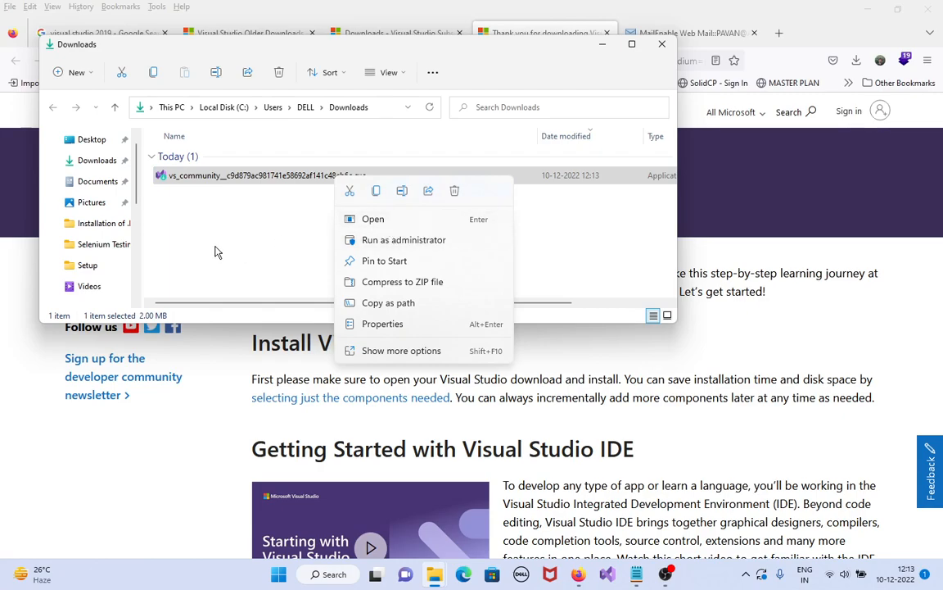
left_click(373, 219)
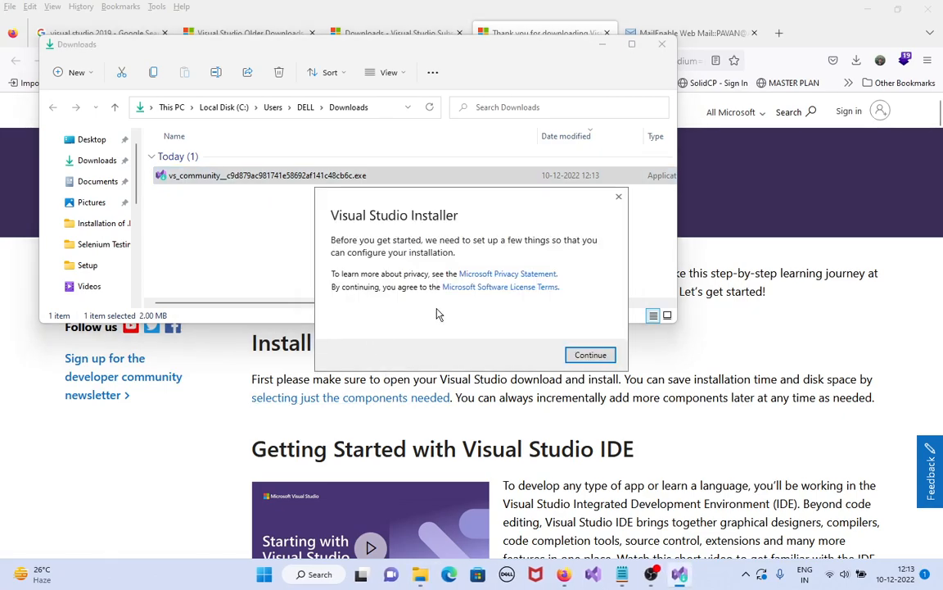
Accept the installer terms and select the ASP.NET and web, Node.js and .NET desktop development workloads.
left_click(590, 354)
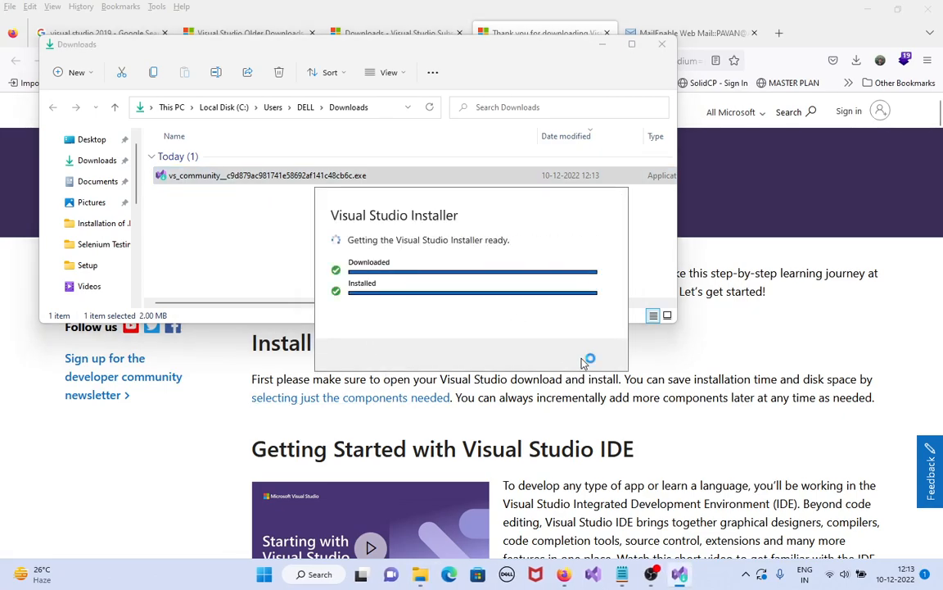
mouse_move(548, 364)
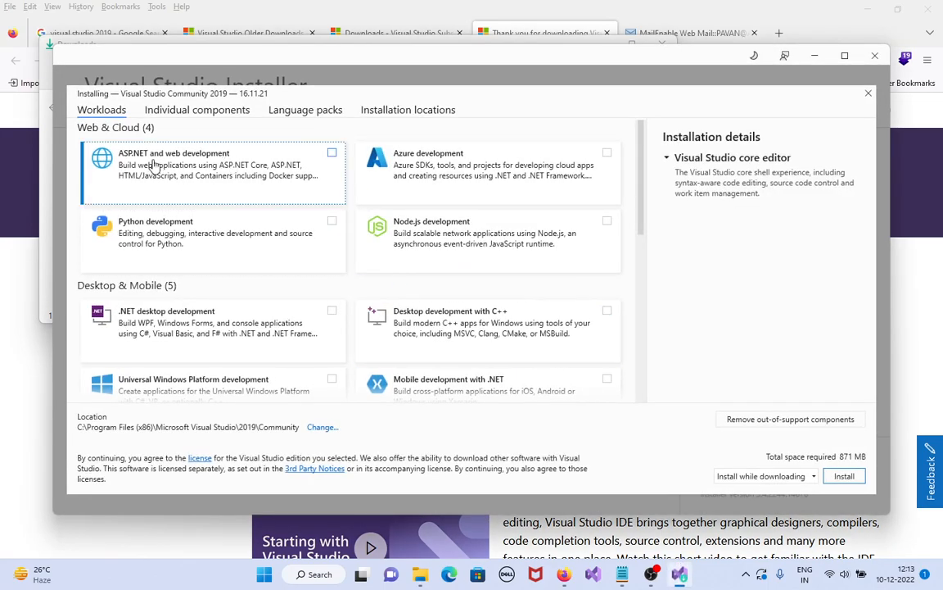
mouse_move(335, 156)
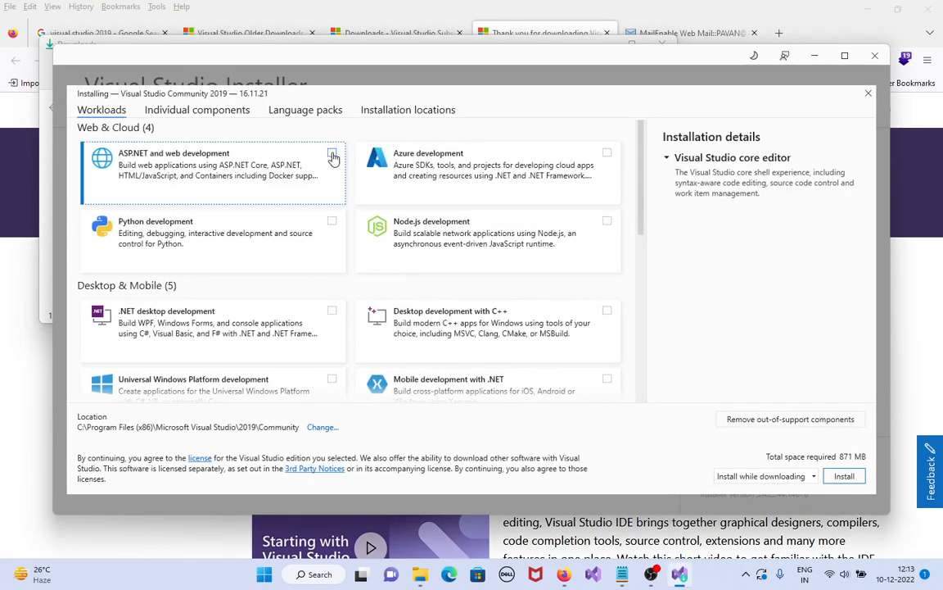
left_click(606, 152)
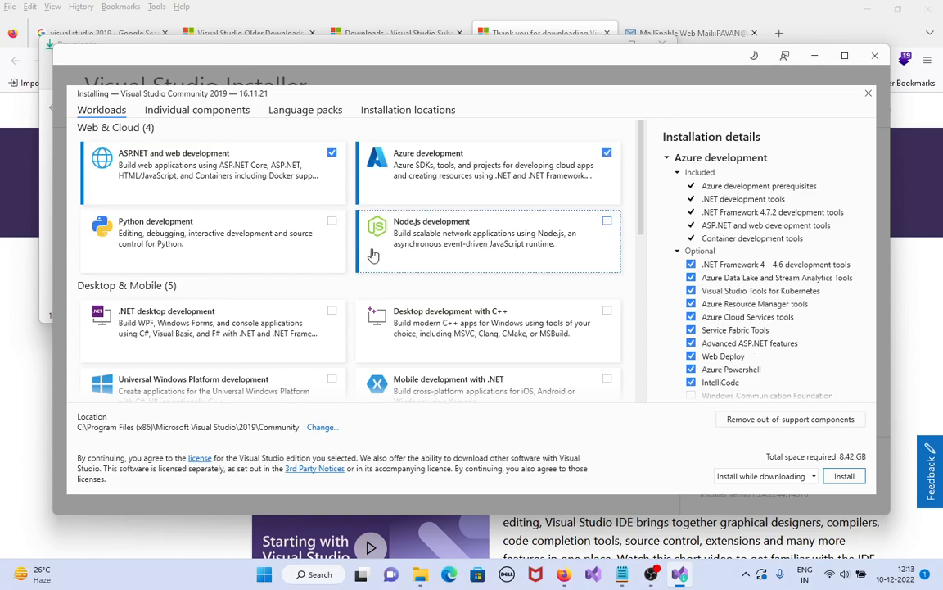
left_click(607, 220)
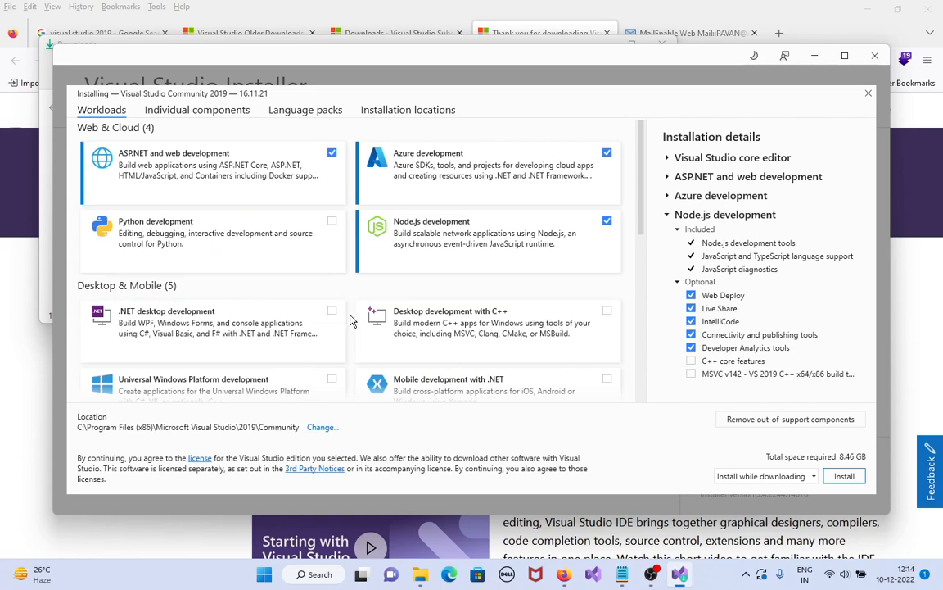
left_click(331, 311)
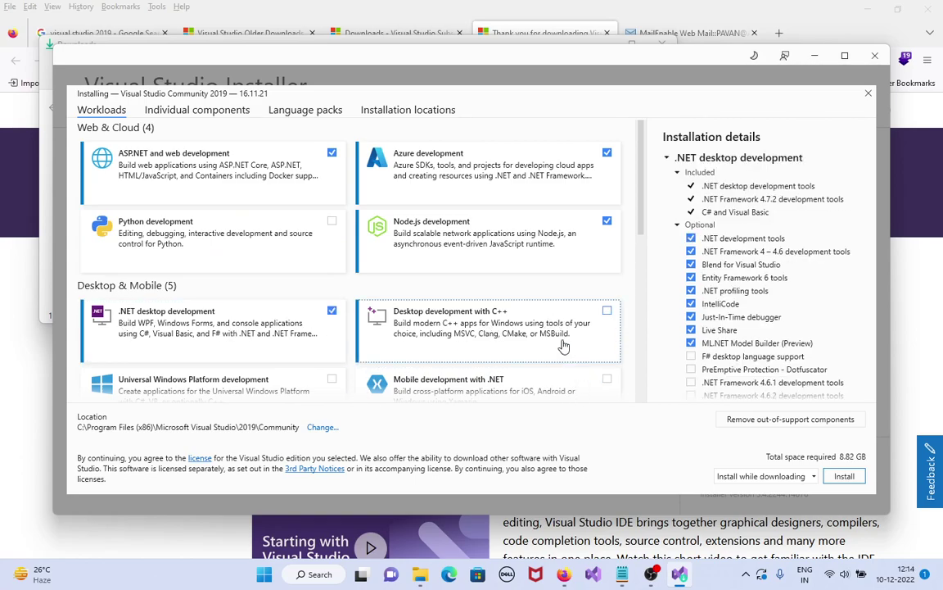
Add the extra .NET Framework development tools and another optional .NET desktop component.
scroll("down", 3)
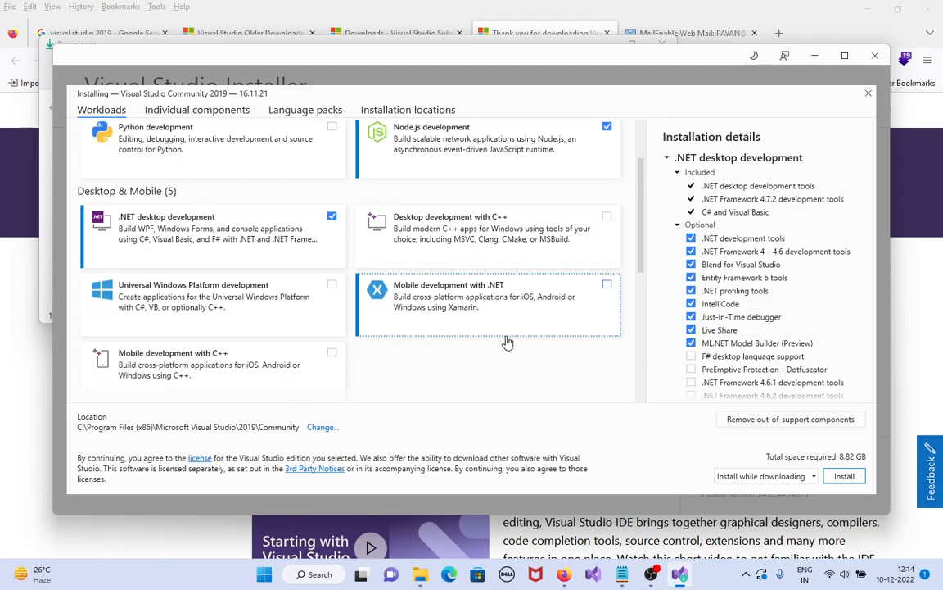
scroll("up", 3)
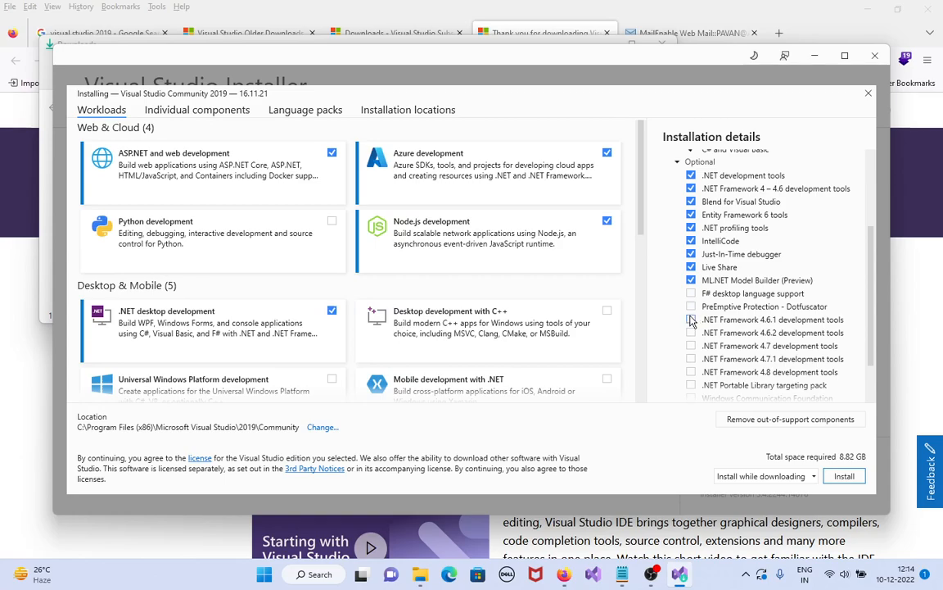
left_click(691, 319)
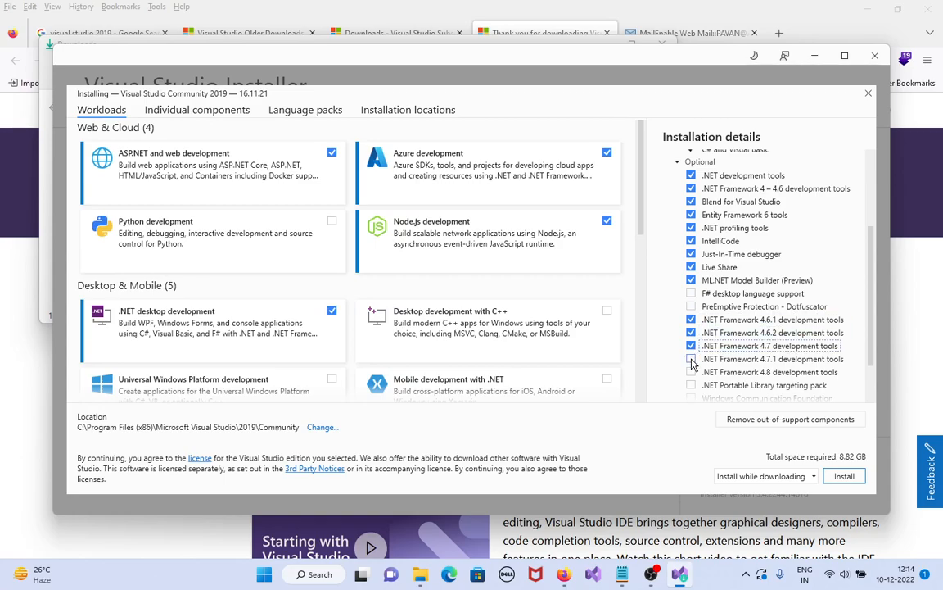
left_click(691, 359)
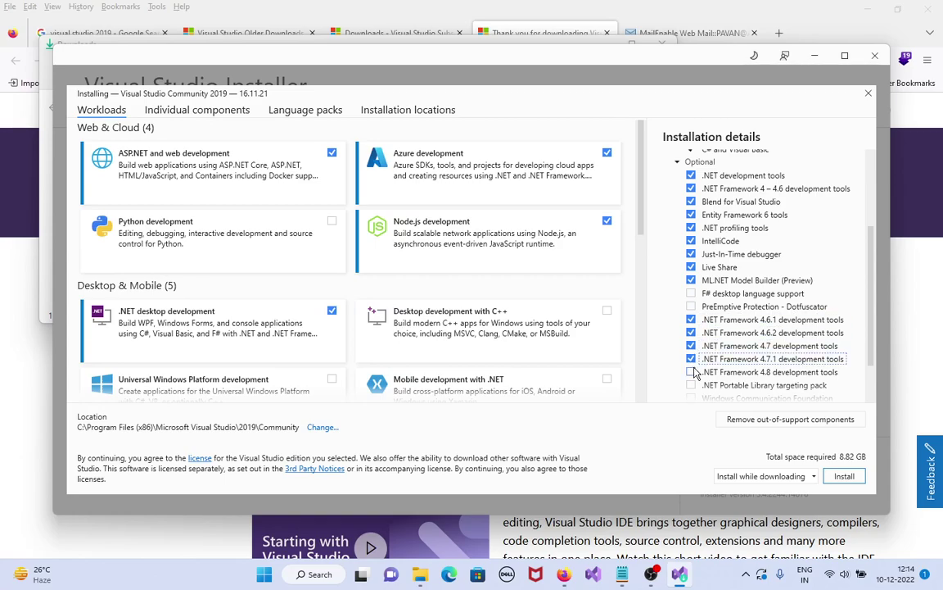
scroll("down", 3)
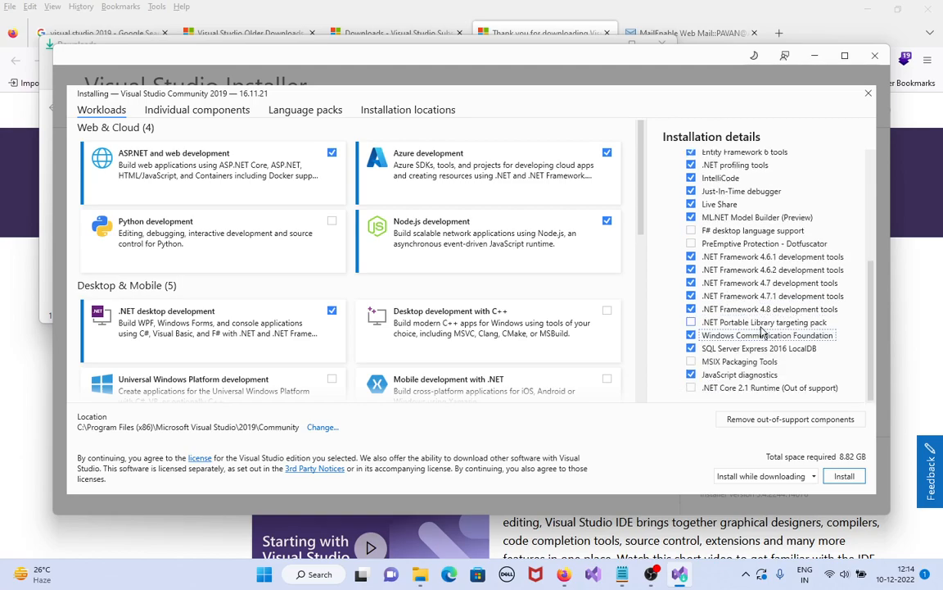
mouse_move(679, 366)
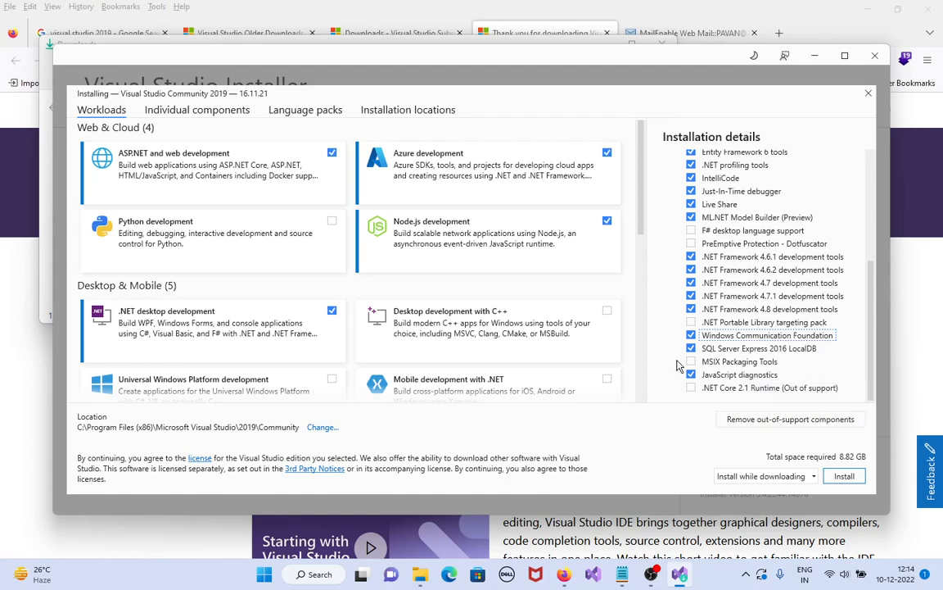
scroll("down", 3)
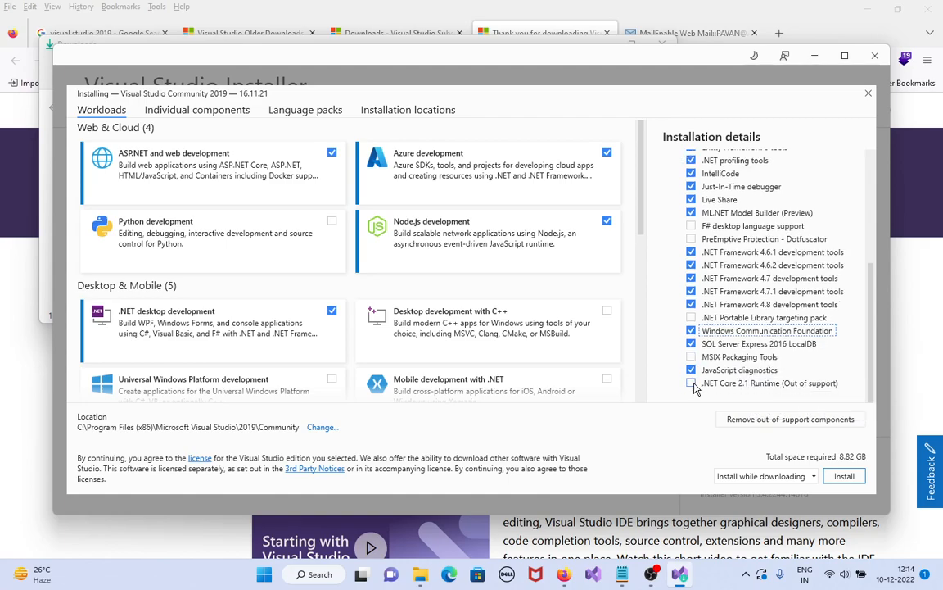
left_click(691, 383)
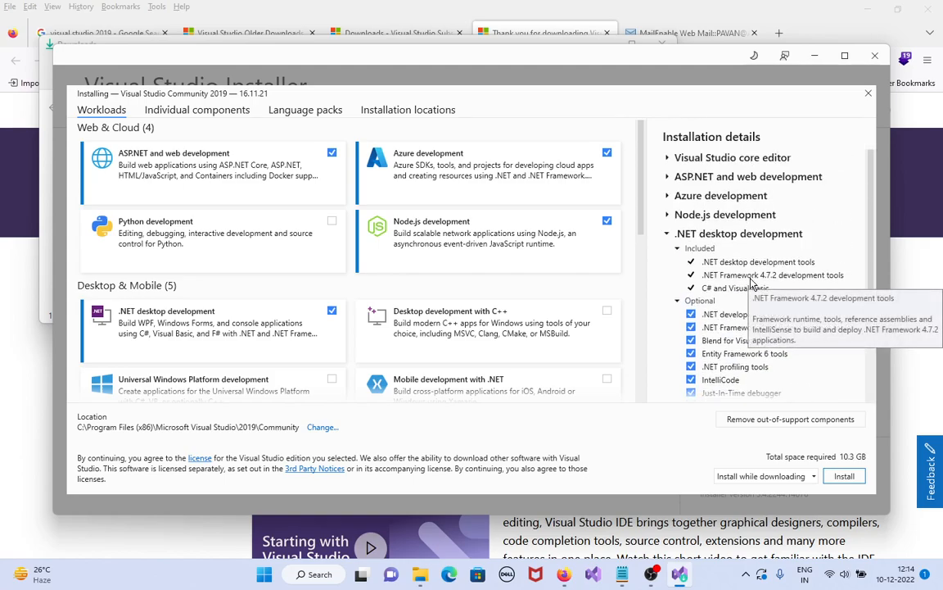
Review the installation details and start installing the selected workloads (10.3 GB).
scroll("down", 3)
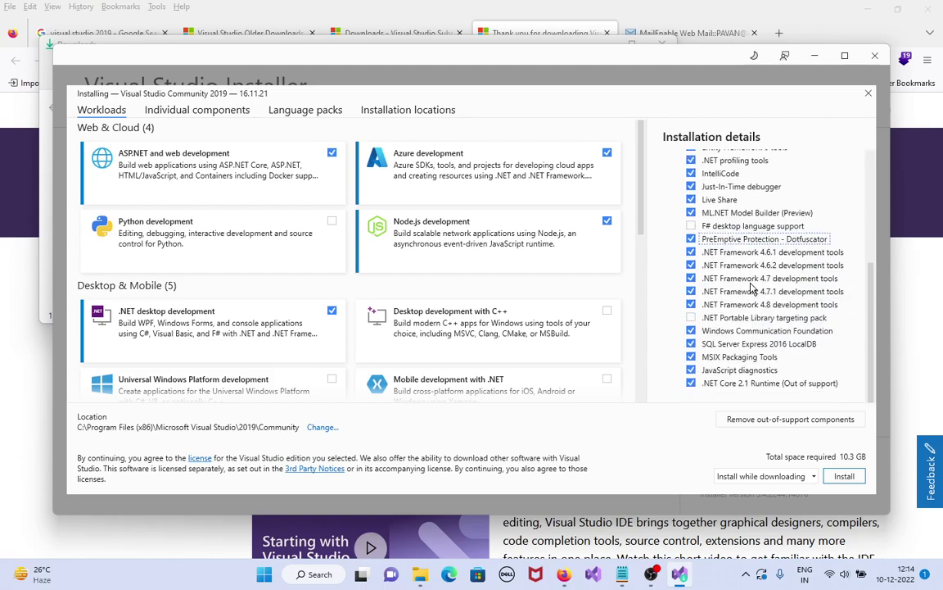
left_click(810, 475)
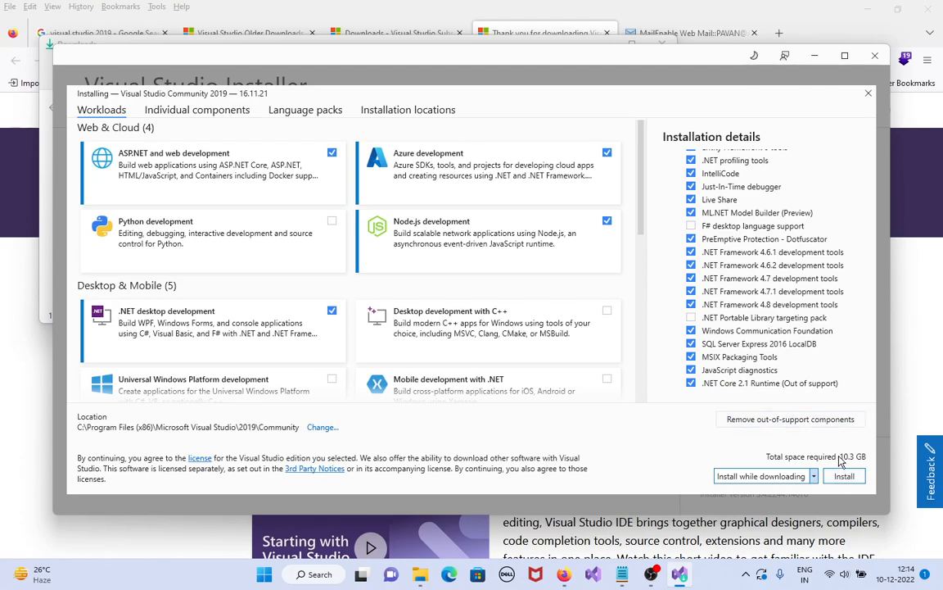
mouse_move(849, 462)
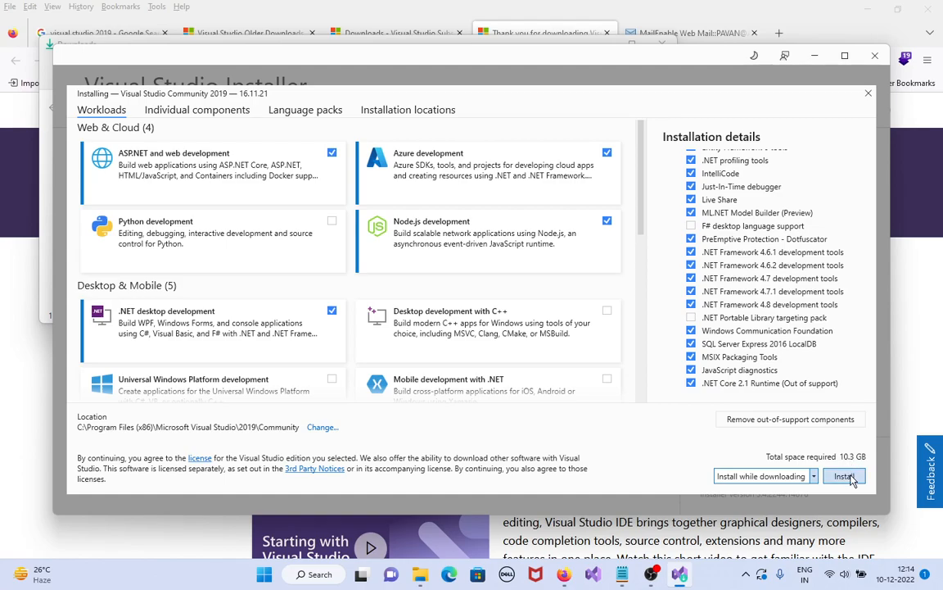
scroll("down", 3)
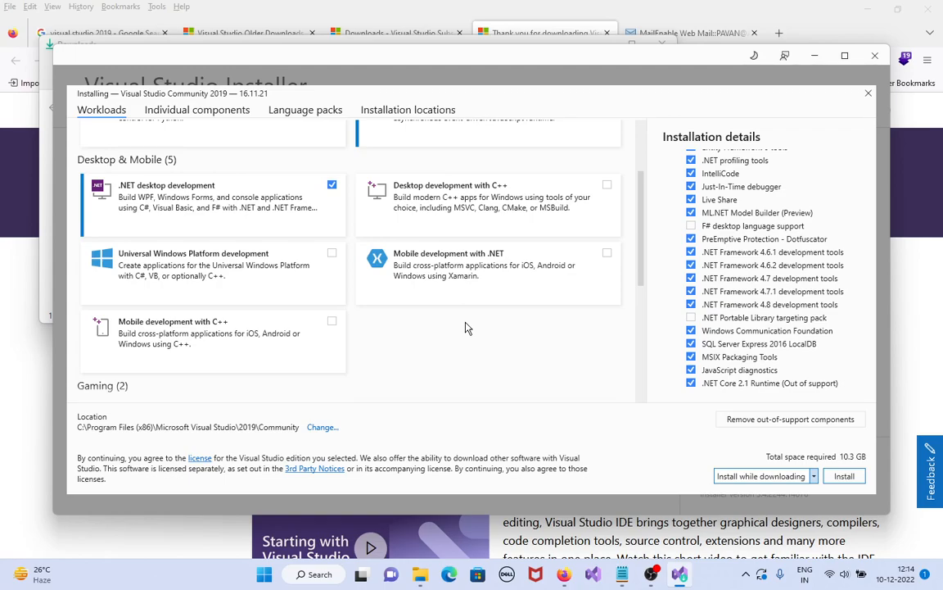
scroll("up", 3)
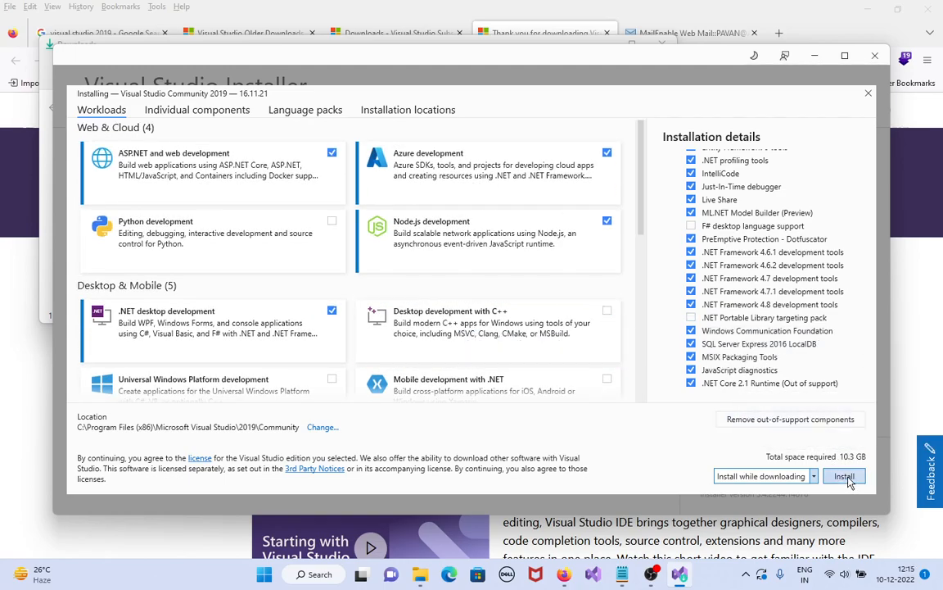
left_click(843, 475)
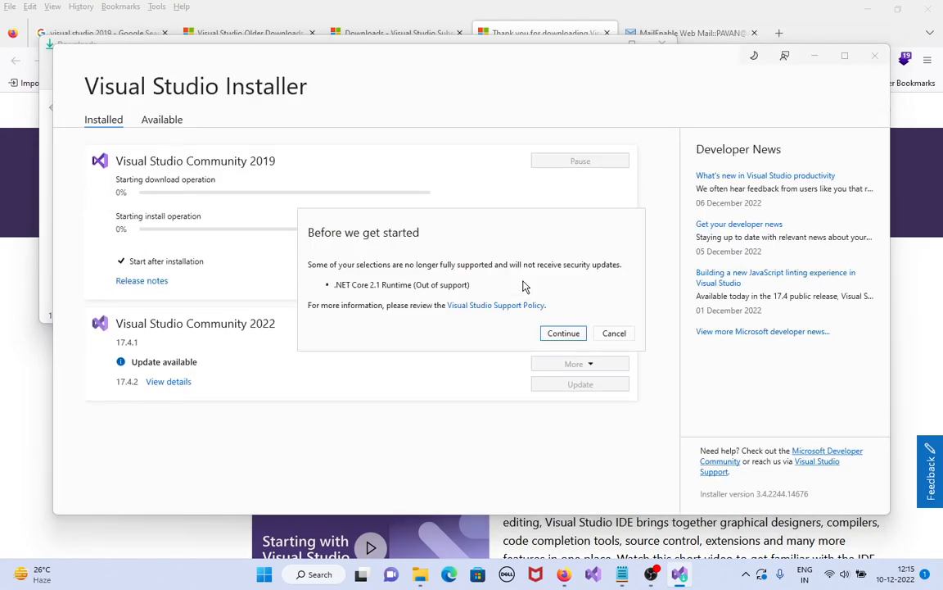
mouse_move(564, 332)
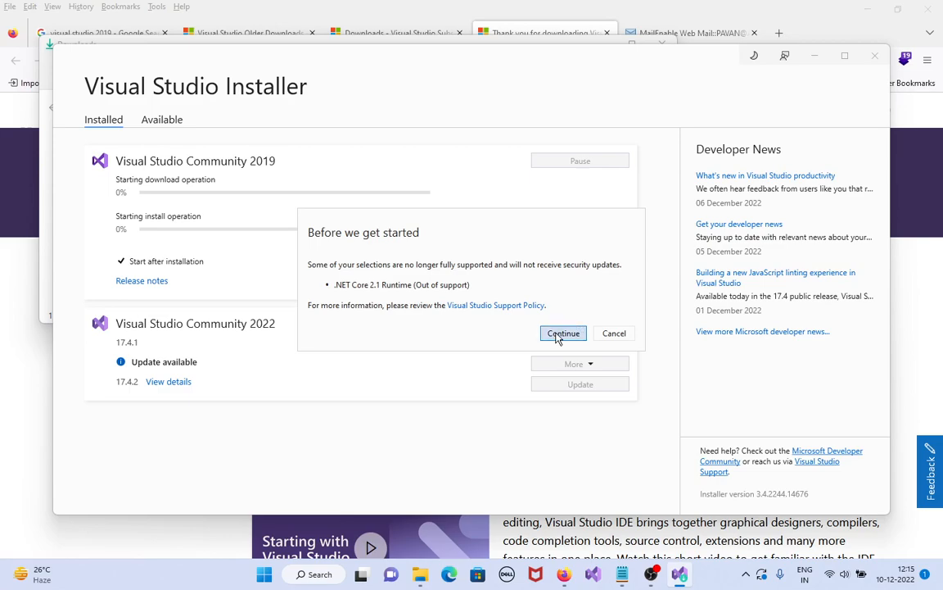
Acknowledge the .NET Core 2.1 out-of-support notice so the download and install proceed.
left_click(563, 334)
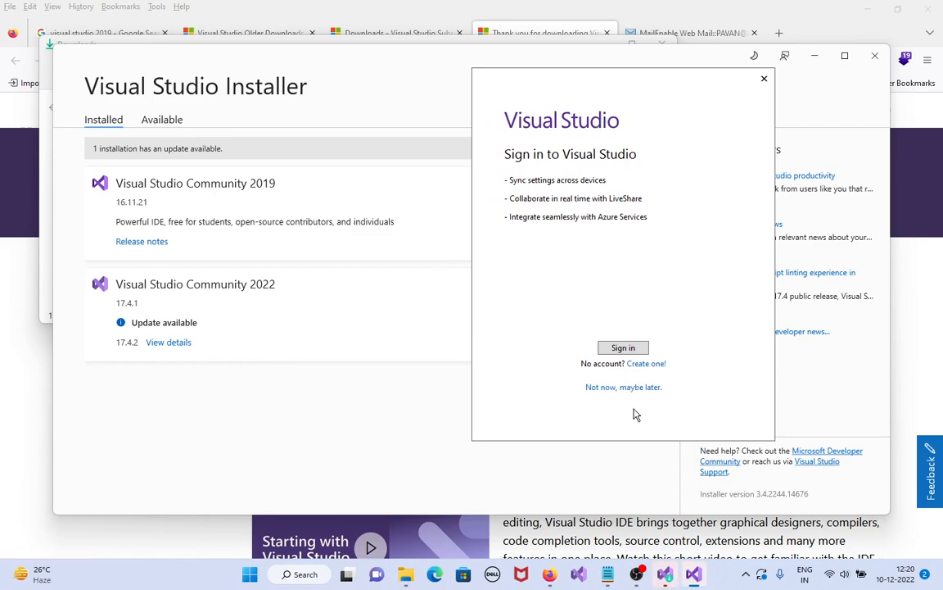
mouse_move(622, 347)
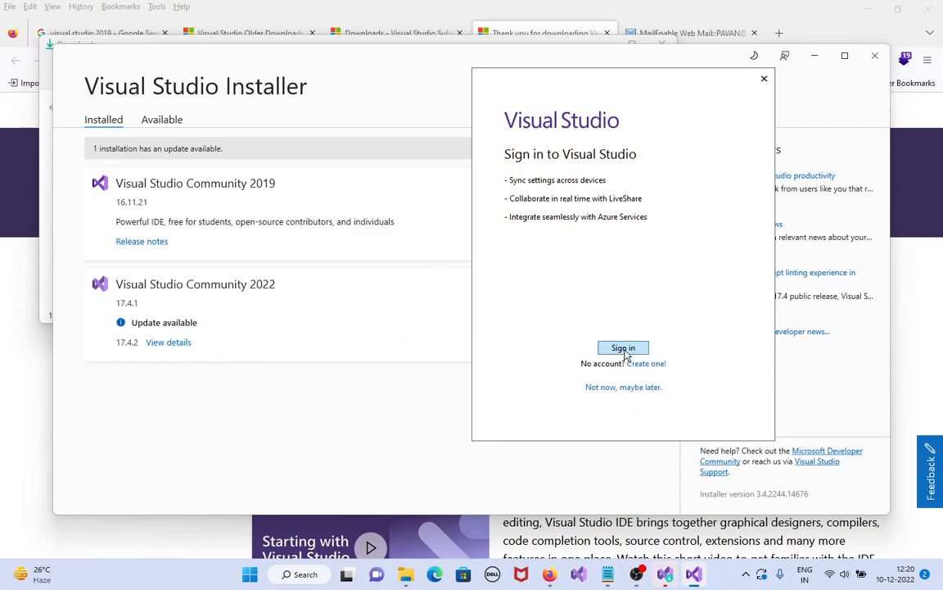
mouse_move(635, 386)
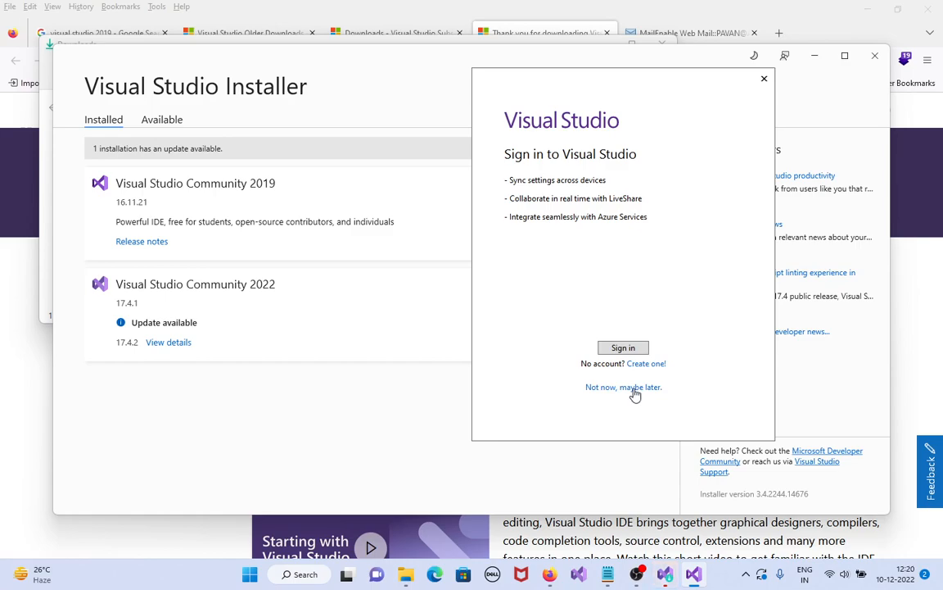
mouse_move(622, 347)
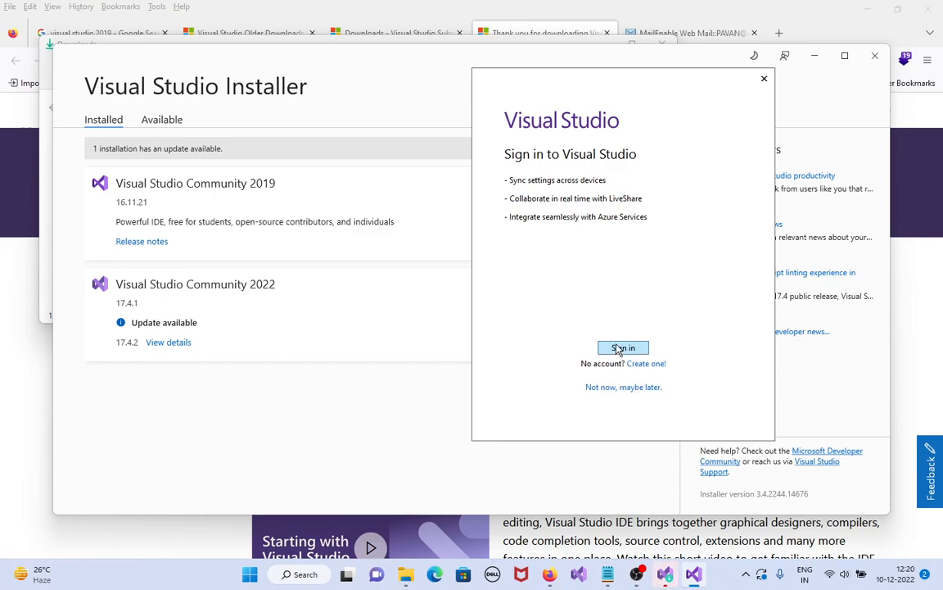
mouse_move(623, 386)
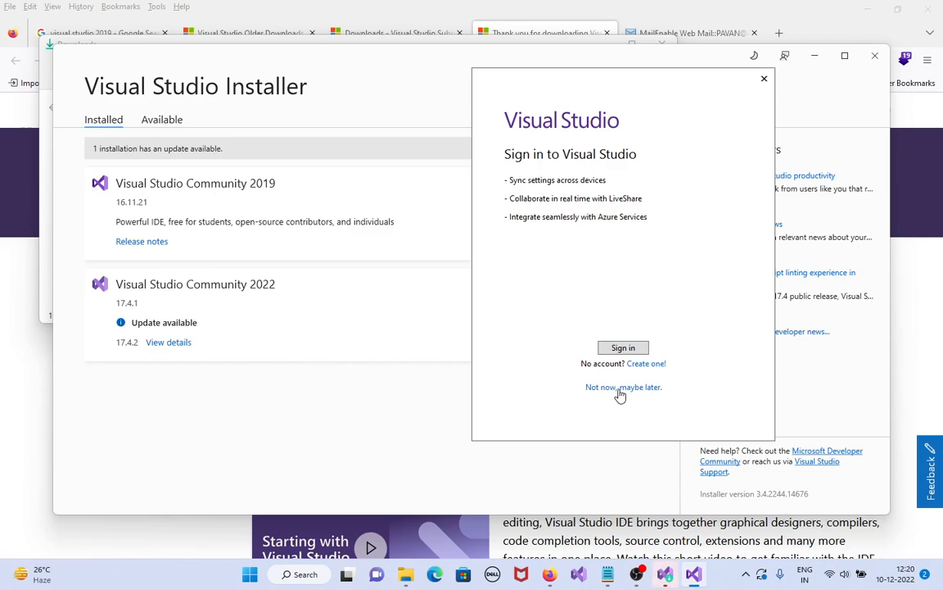
Skip sign-in and start Visual Studio with General settings and the Blue theme.
left_click(622, 387)
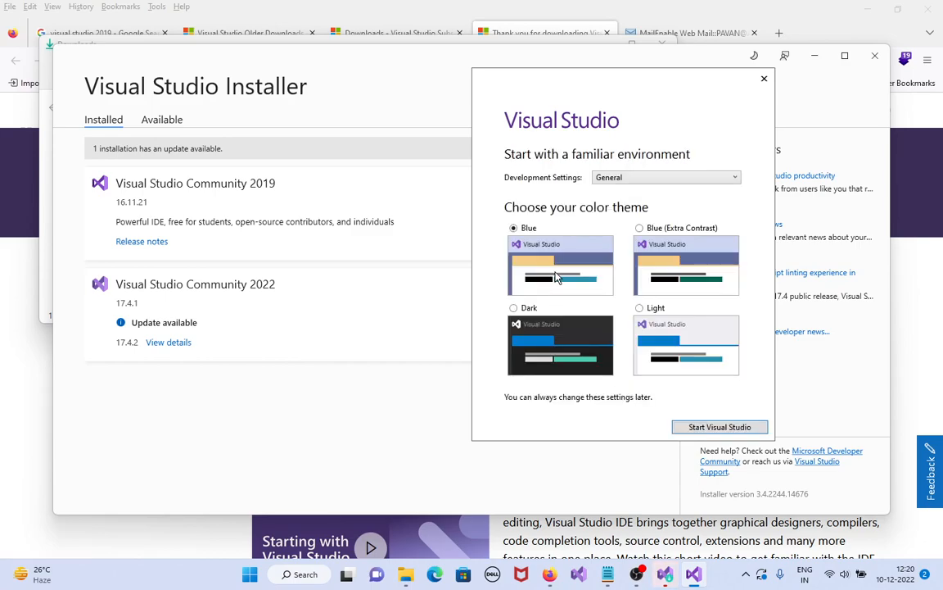
left_click(719, 425)
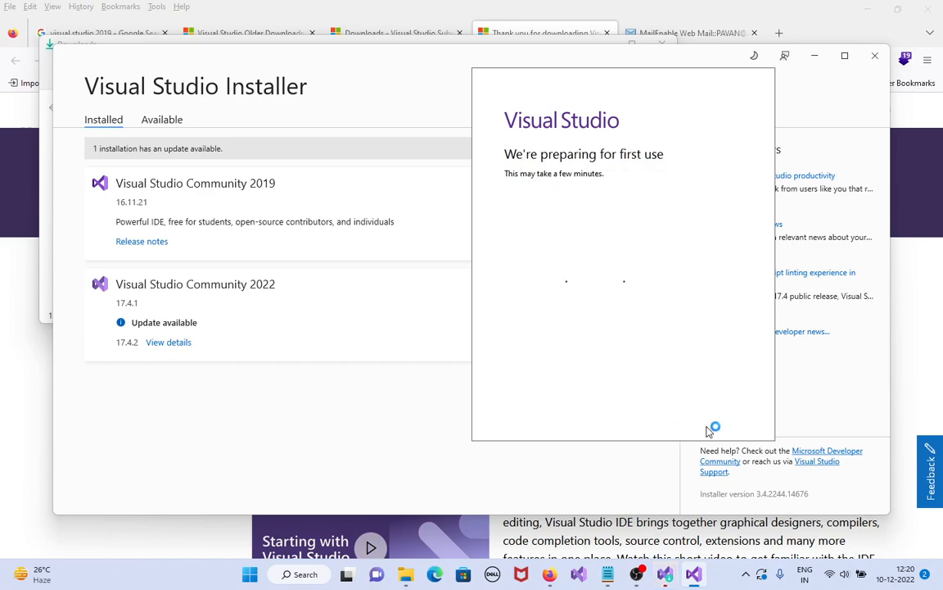
mouse_move(439, 282)
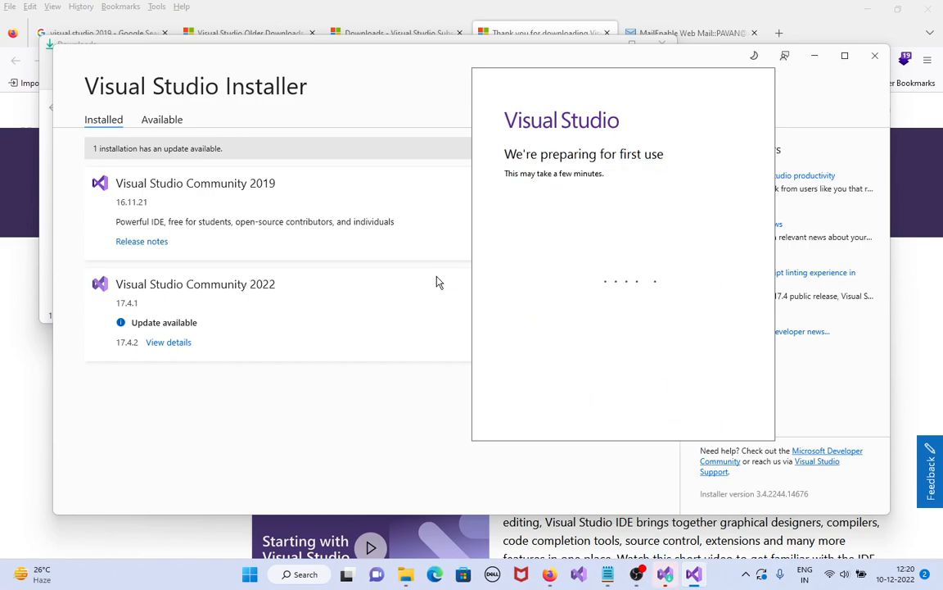
mouse_move(442, 282)
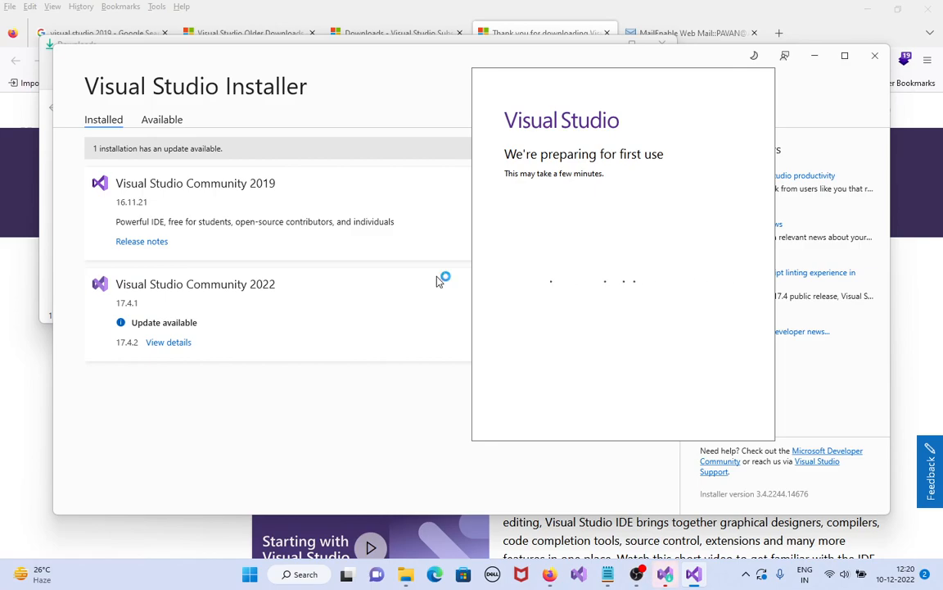
mouse_move(593, 97)
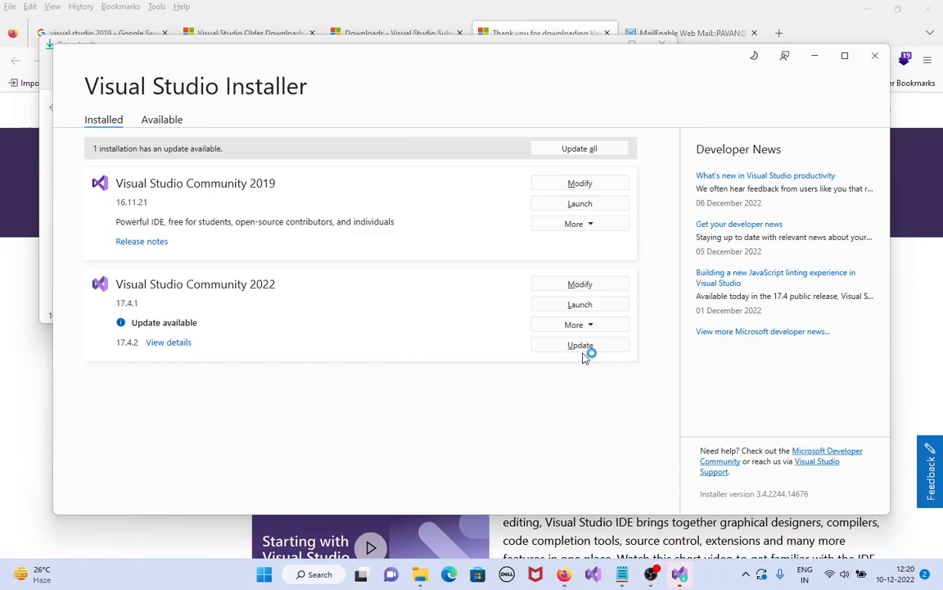
Let Visual Studio 2019 finish first-use preparation and reach its start window.
left_click(580, 203)
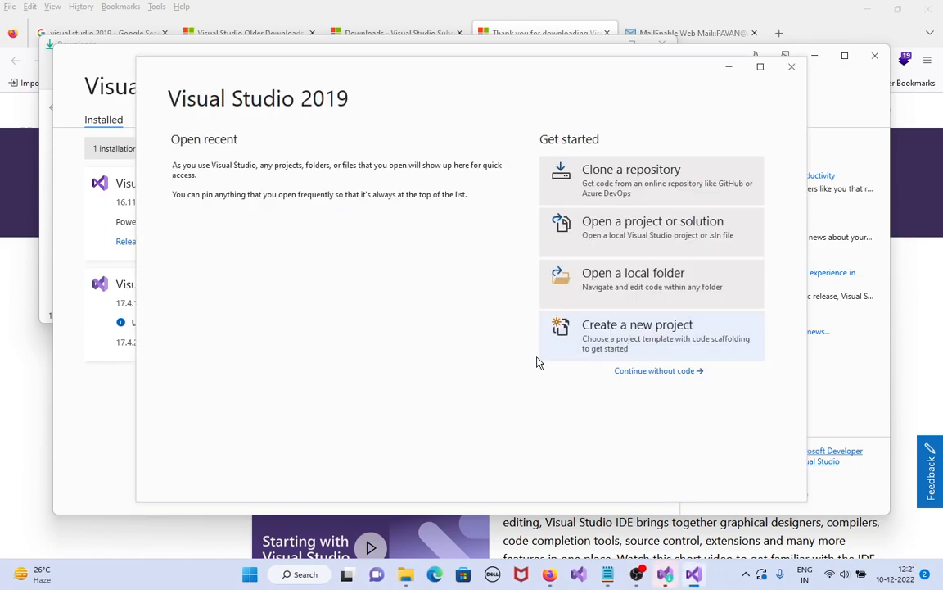
mouse_move(641, 347)
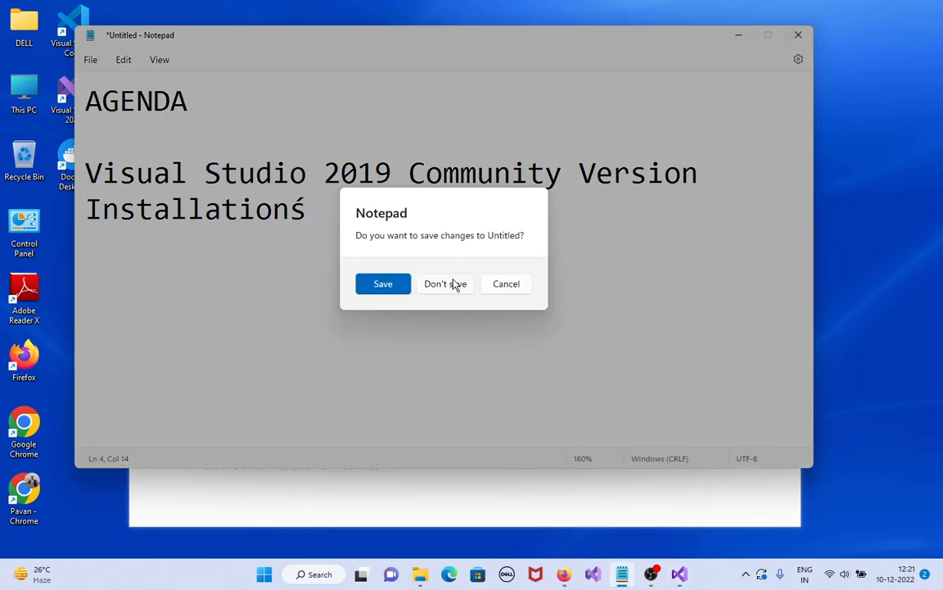
Close the agenda notes without saving and begin a Windows search for Visual Studio.
left_click(446, 283)
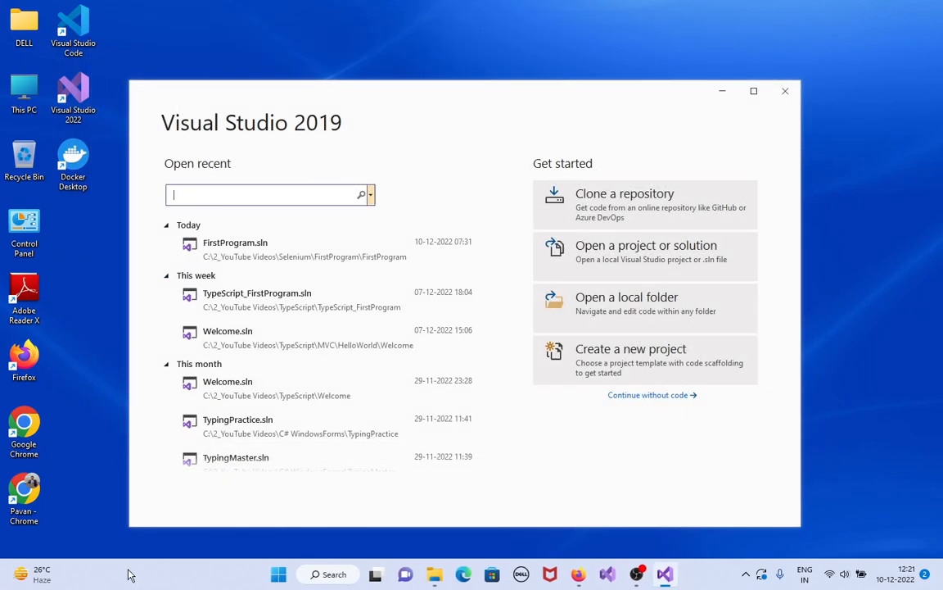
left_click(334, 573)
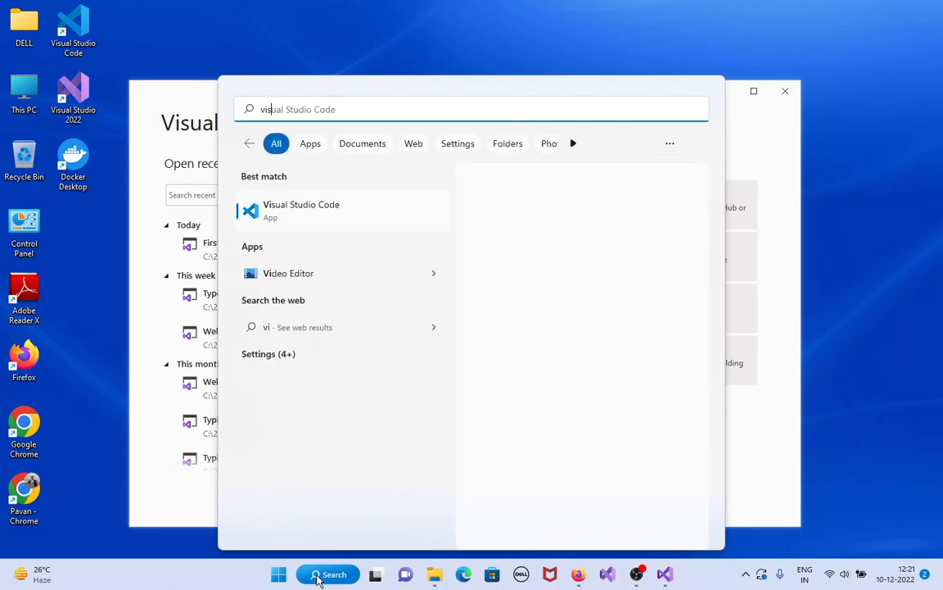
type("visul")
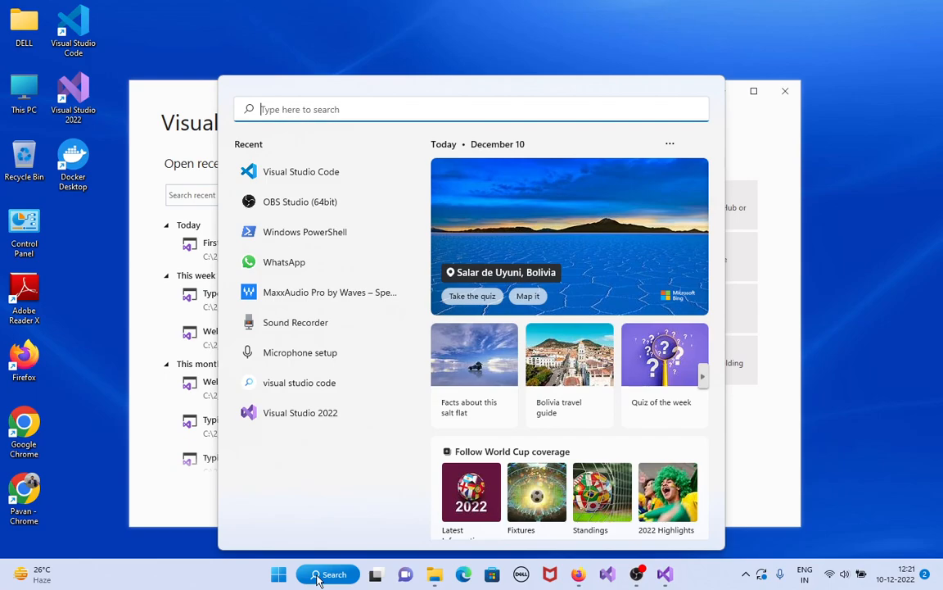
mouse_move(829, 192)
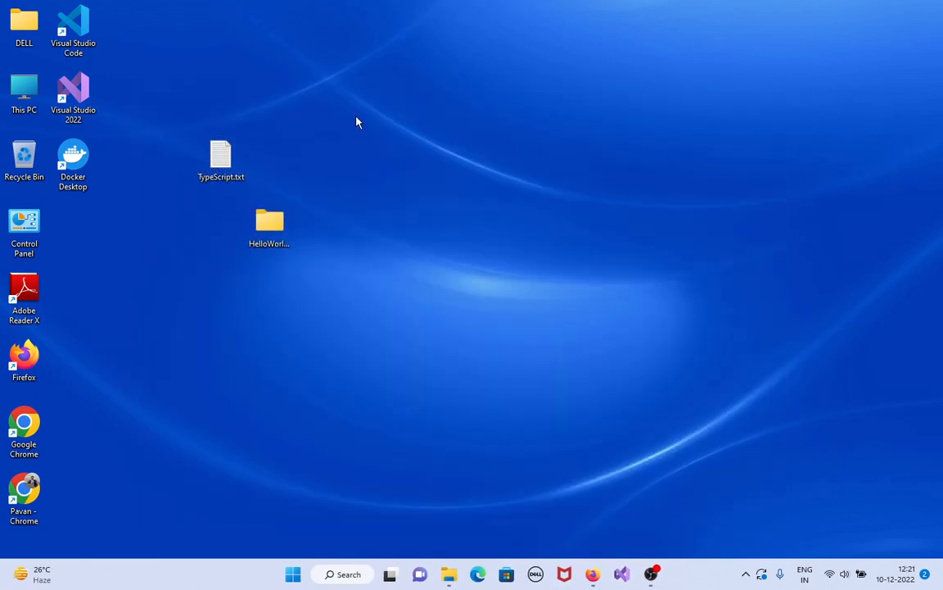
Search 'visual studio 2019' and pin it to Start and to the taskbar.
left_click(342, 573)
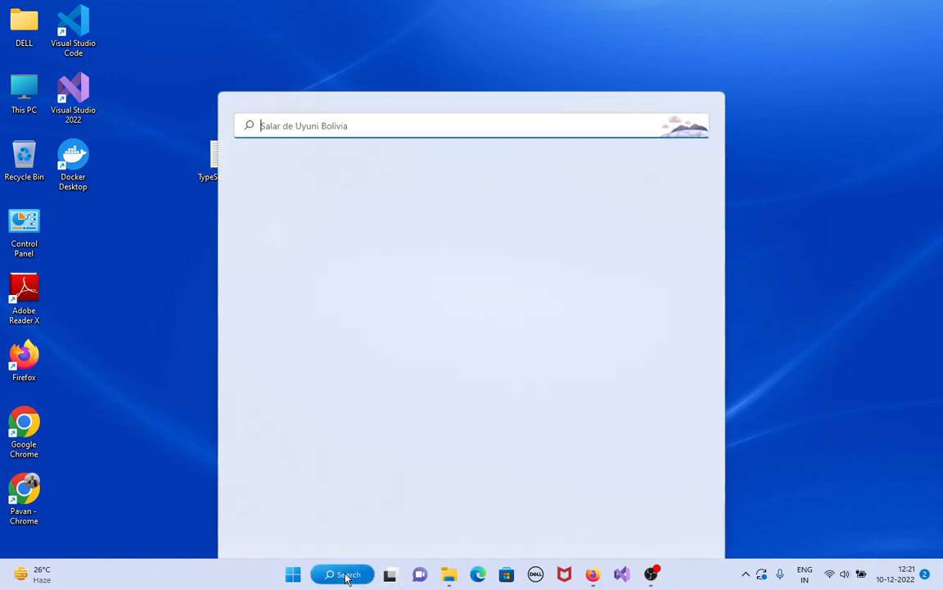
type("visual studio Code")
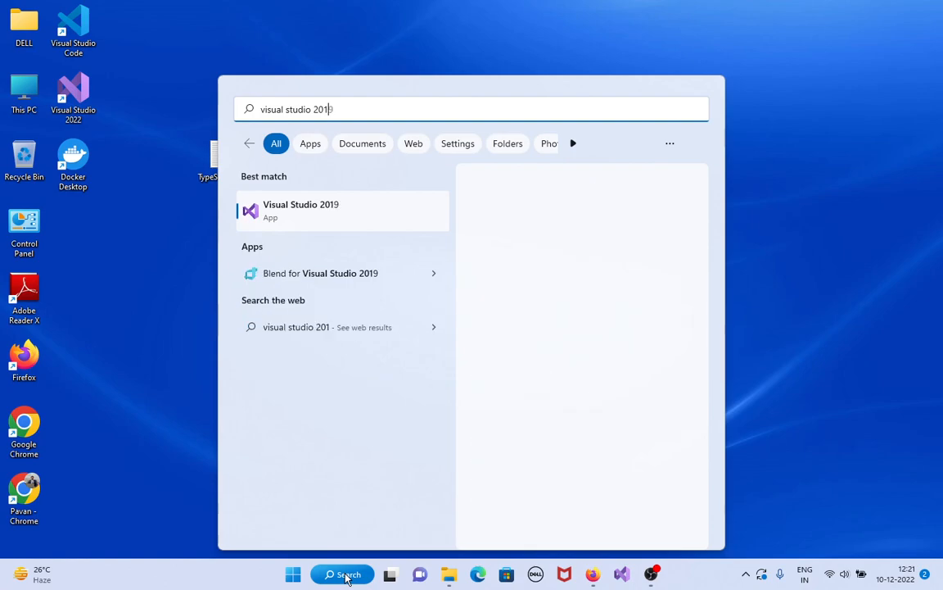
type("9")
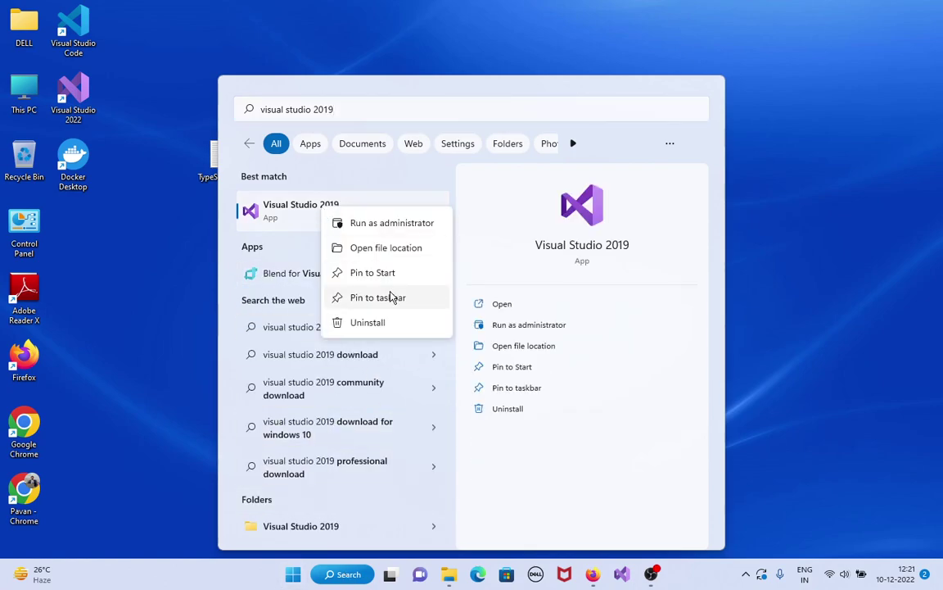
left_click(374, 272)
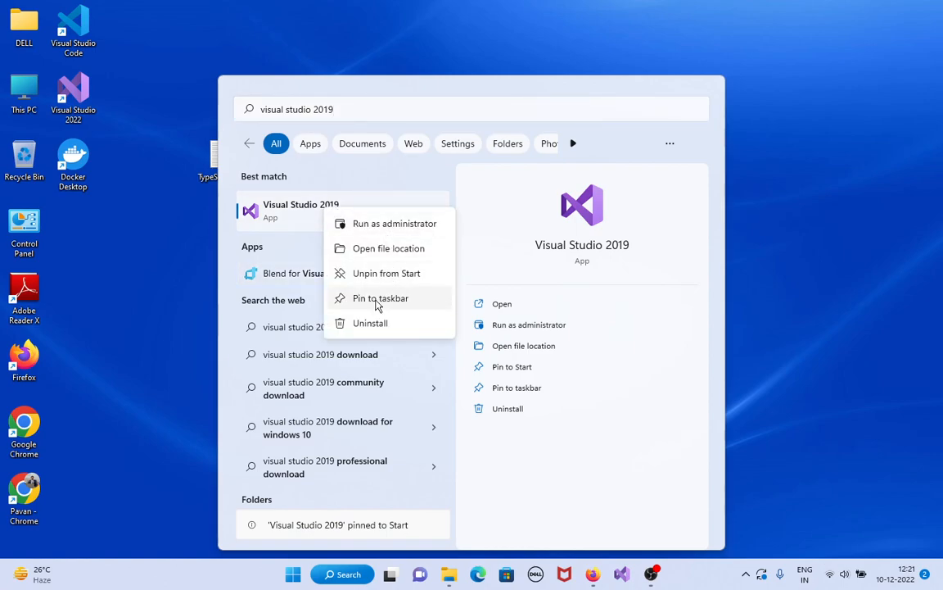
left_click(380, 299)
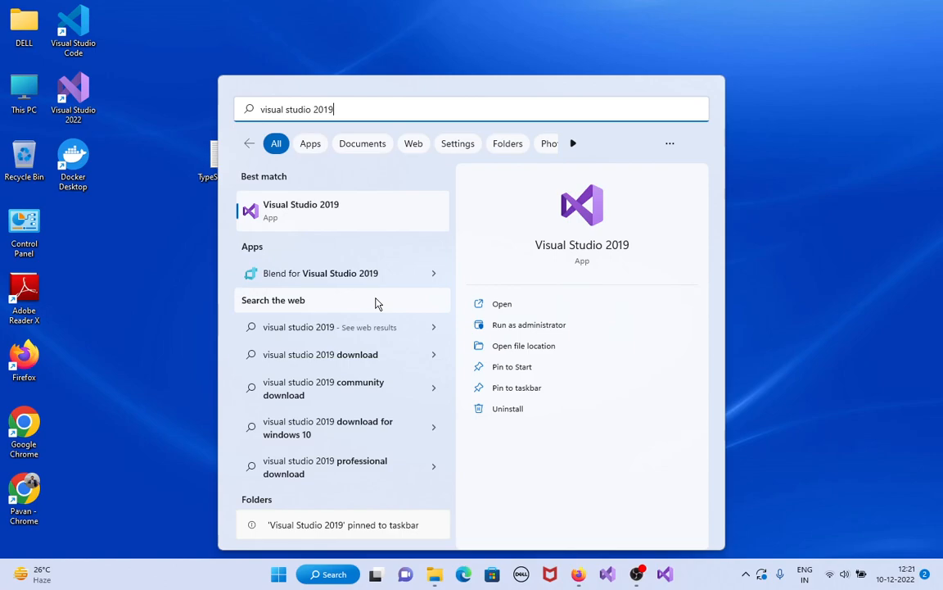